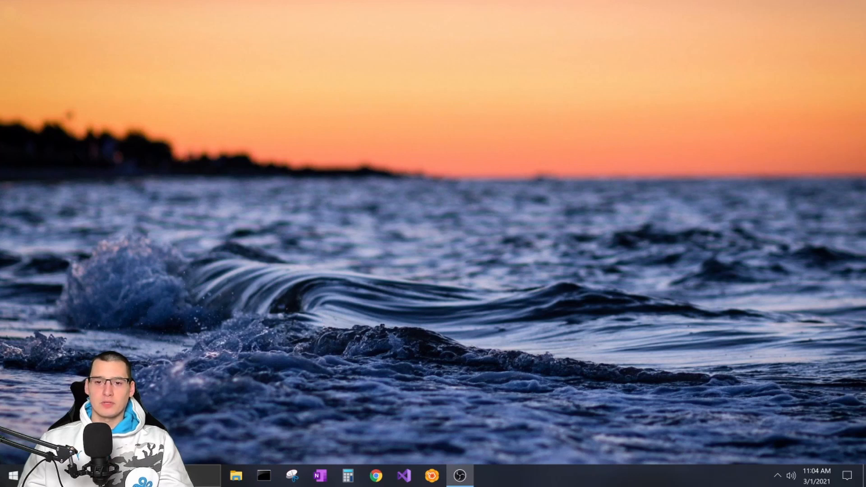
pyautogui.moveTo(185, 216)
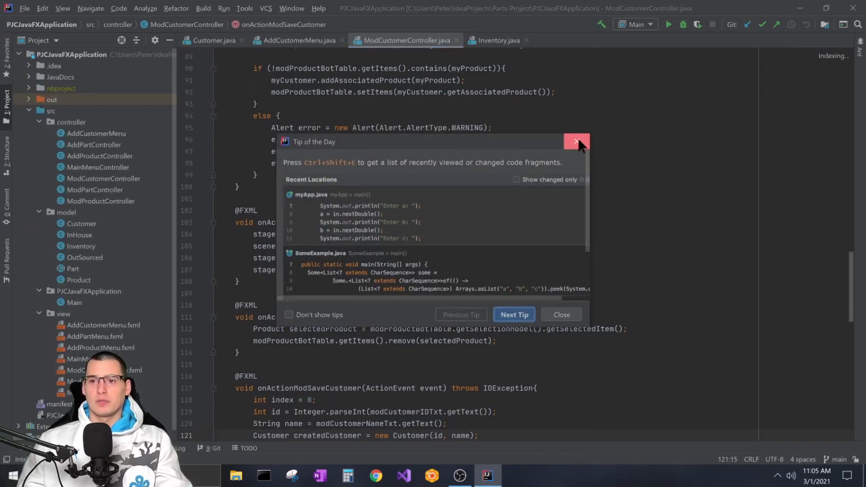
# - Dismiss the Tip of the Day dialog to reveal the JavaFX project's code
pyautogui.click(576, 141)
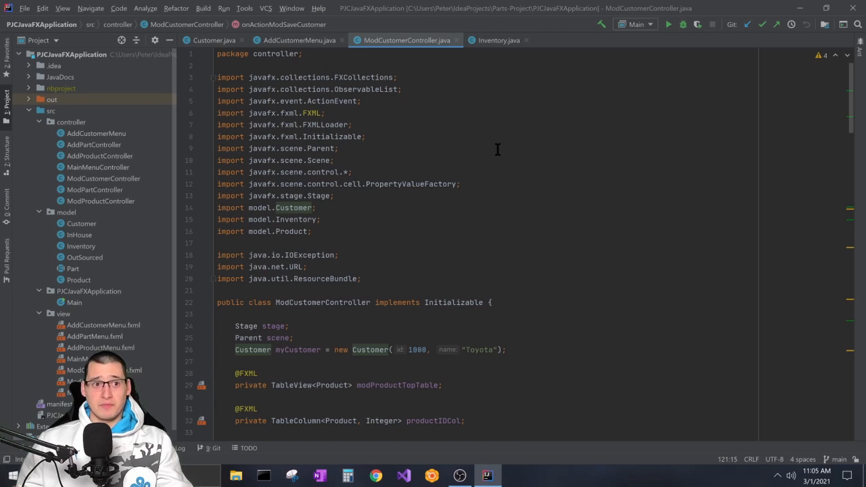
pyautogui.moveTo(471, 325)
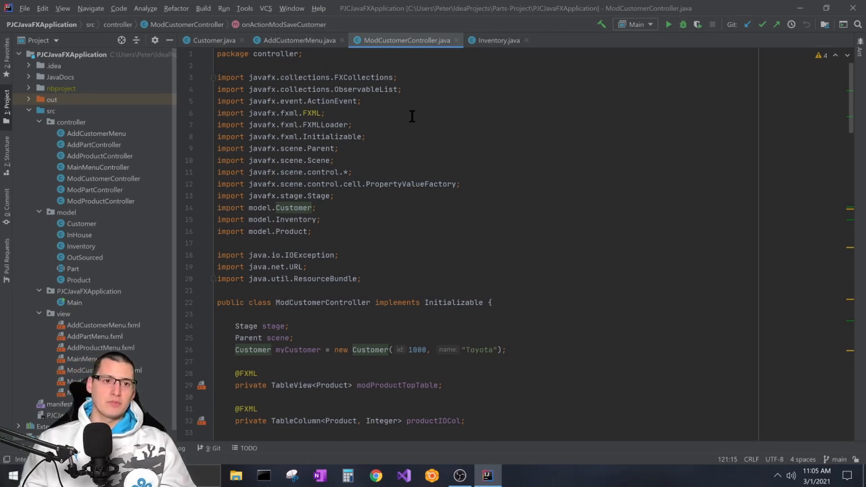
# - Search the Plugins settings marketplace for 'python' to find Python Community Edition
pyautogui.click(25, 8)
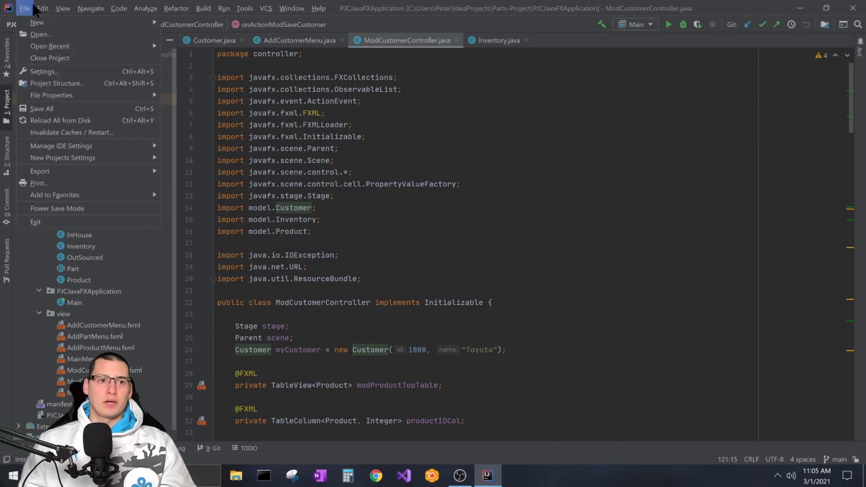
pyautogui.click(45, 71)
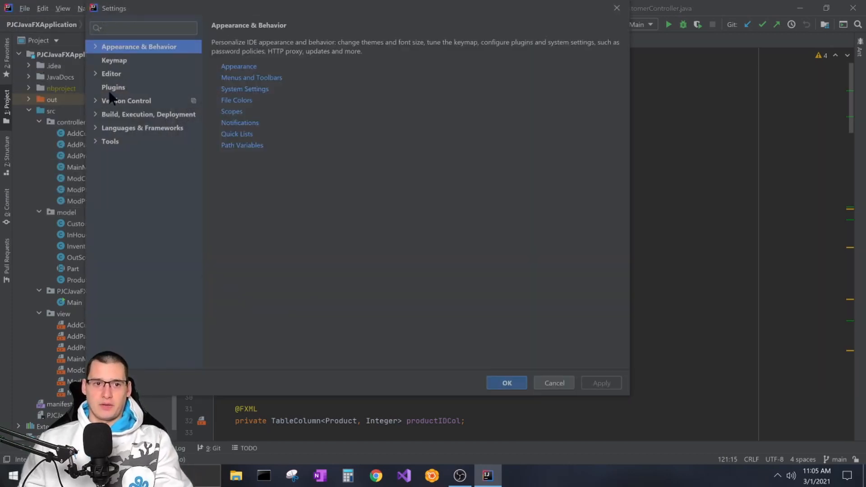
pyautogui.click(113, 88)
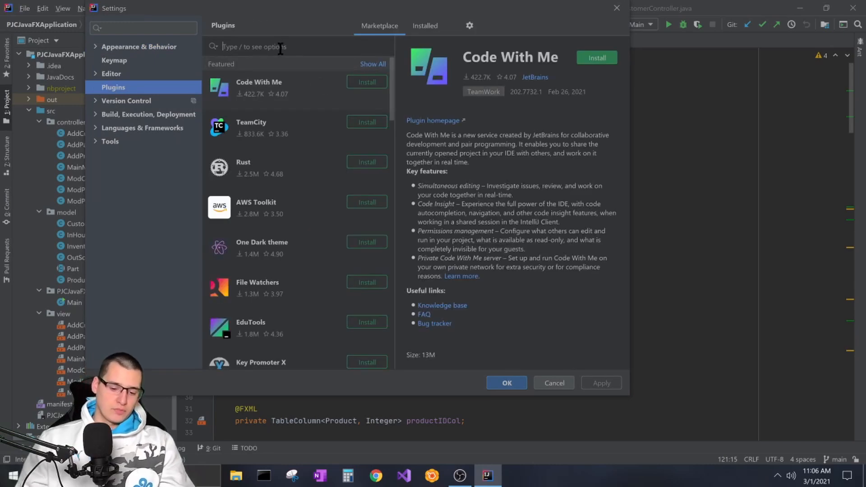
pyautogui.write('python')
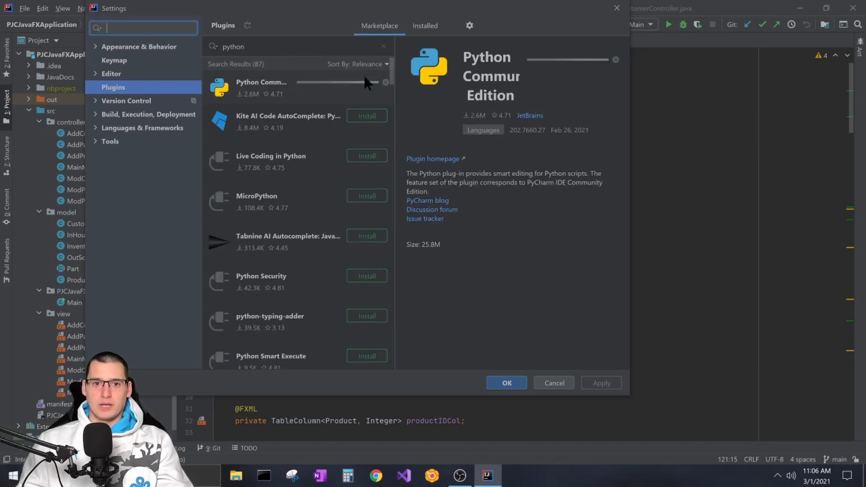
pyautogui.moveTo(305, 72)
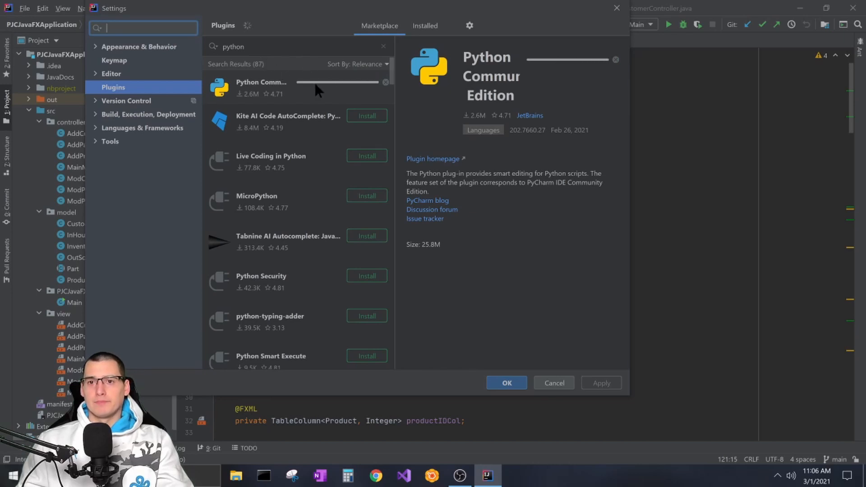
pyautogui.moveTo(324, 72)
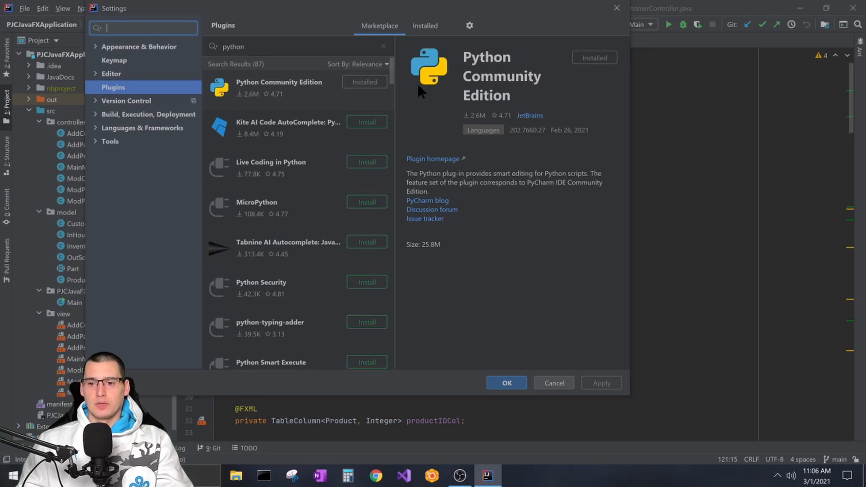
pyautogui.moveTo(393, 95)
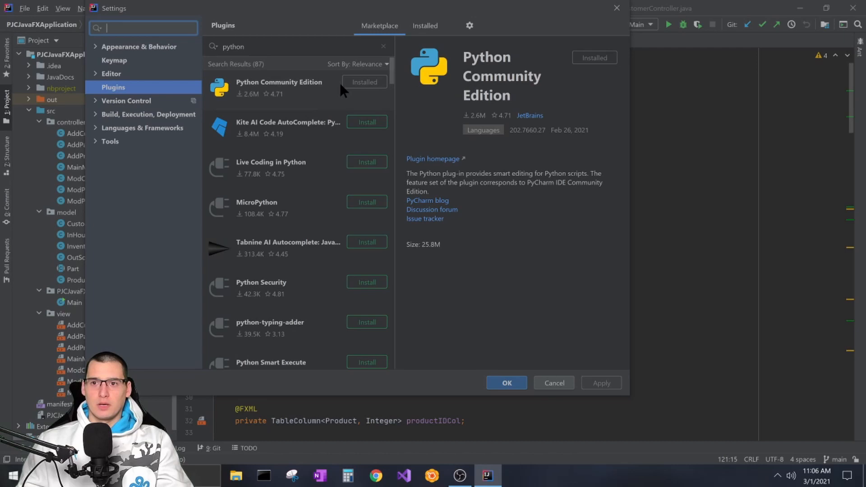
pyautogui.moveTo(557, 17)
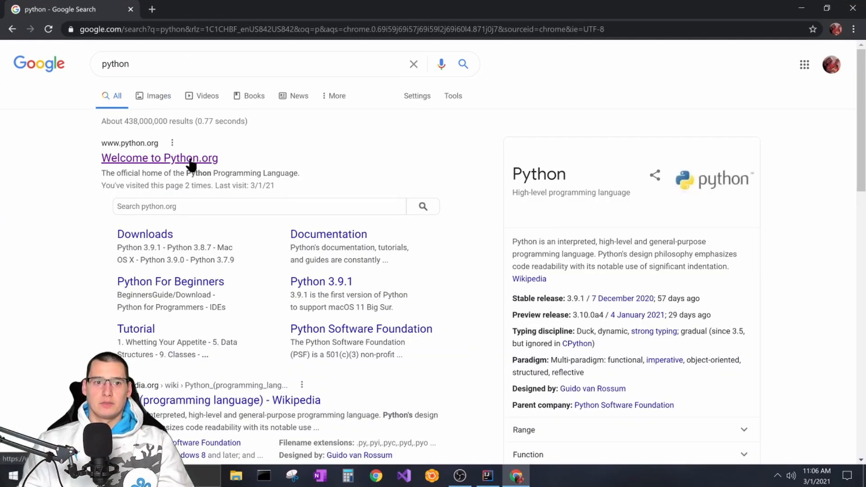
# - Open the 'Welcome to Python.org' result from the Google search for python
pyautogui.click(158, 158)
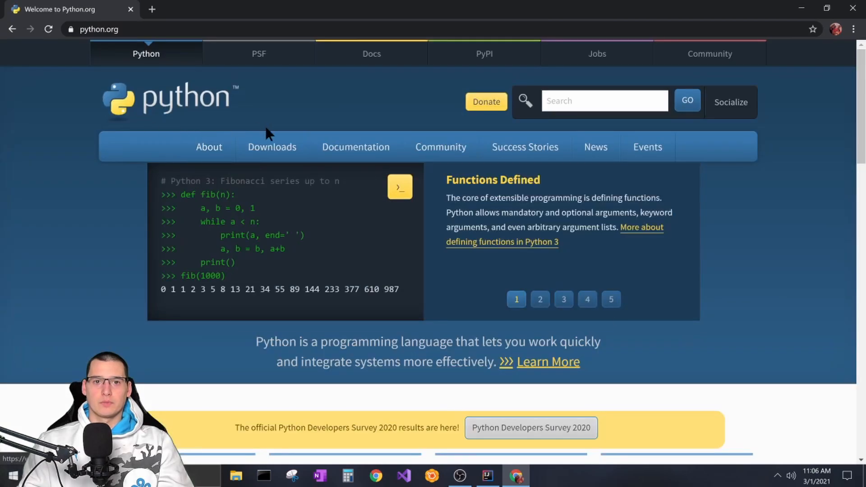
pyautogui.click(272, 146)
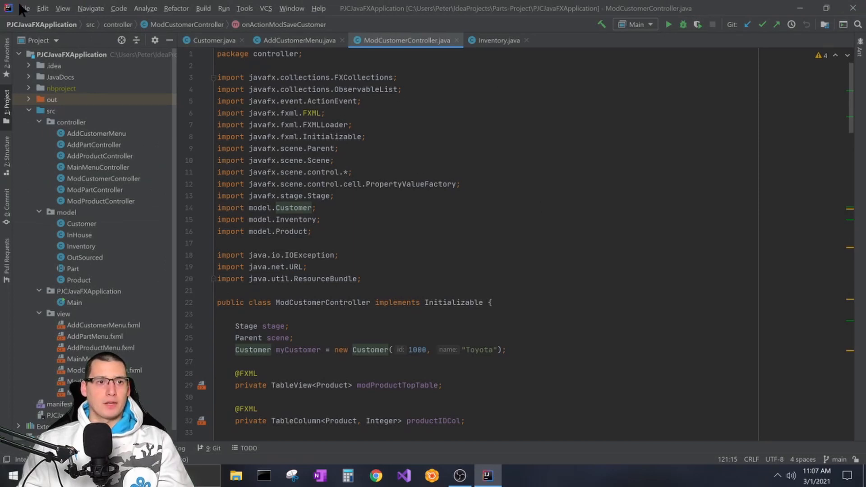
# - Start a new Python project with a new Python 3.9 virtual environment interpreter as SDK
pyautogui.click(24, 8)
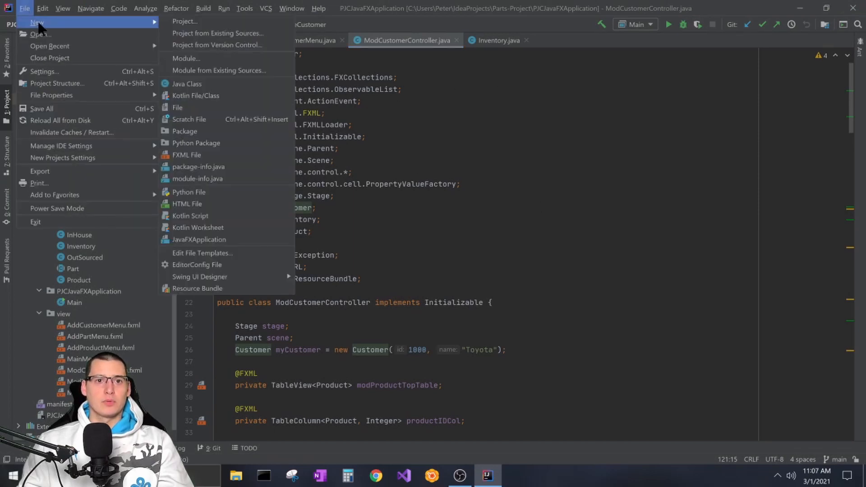
pyautogui.moveTo(185, 22)
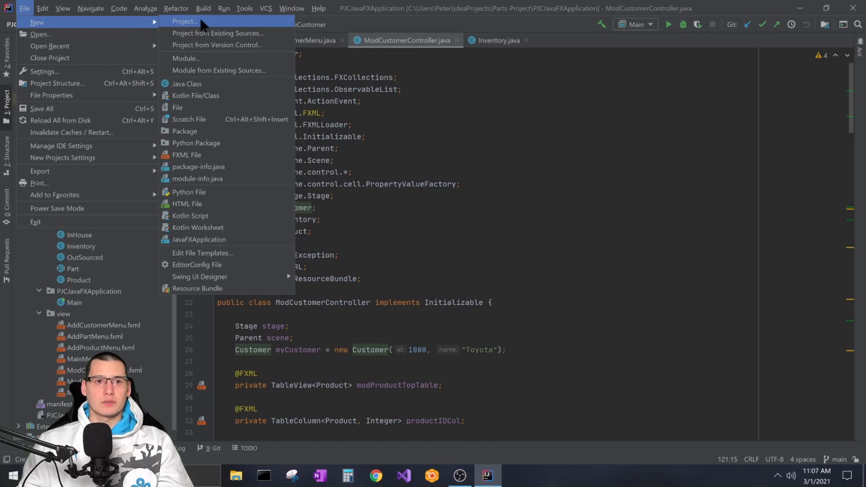
pyautogui.click(184, 21)
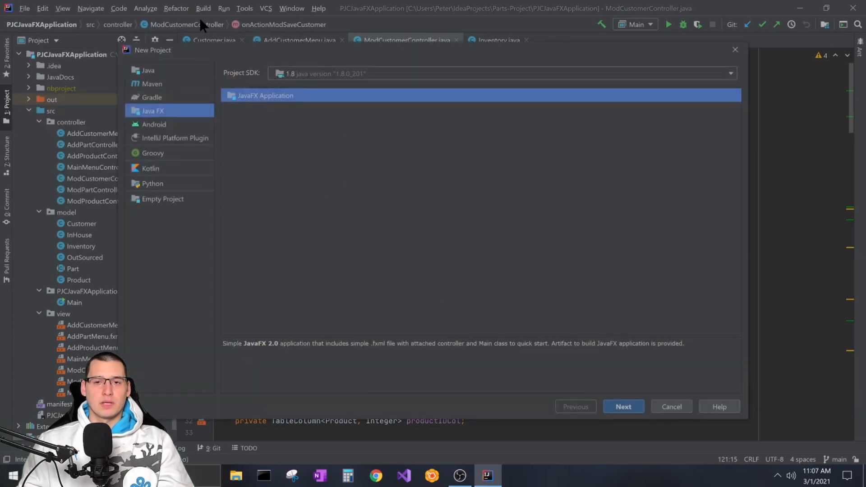
pyautogui.moveTo(149, 192)
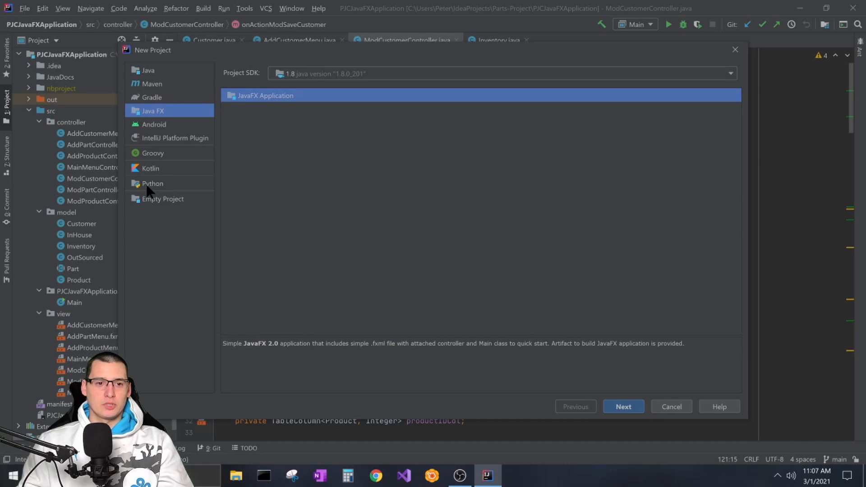
pyautogui.click(153, 184)
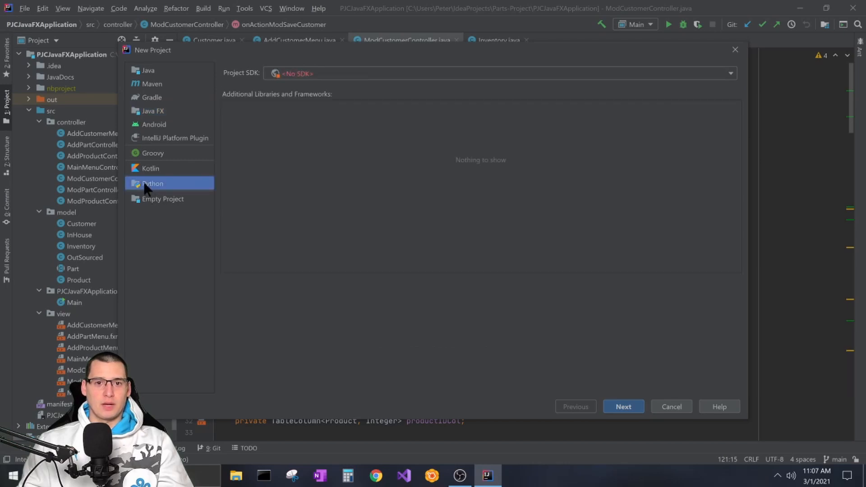
pyautogui.moveTo(277, 77)
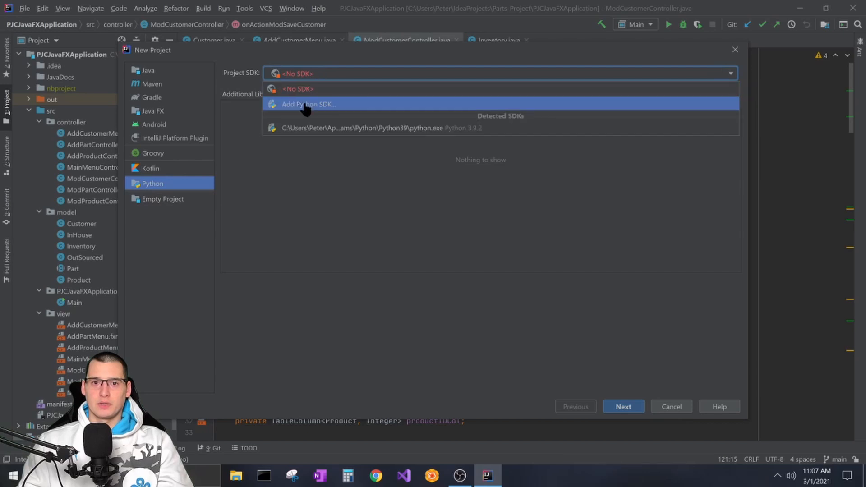
pyautogui.click(309, 105)
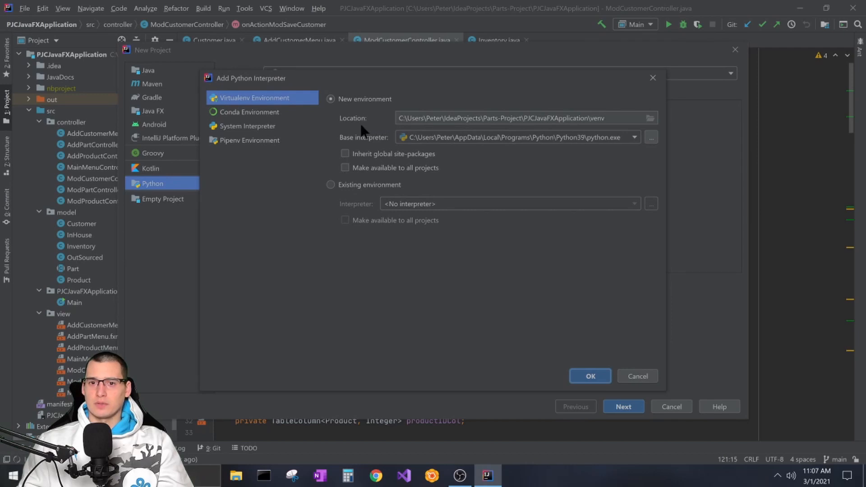
pyautogui.click(591, 376)
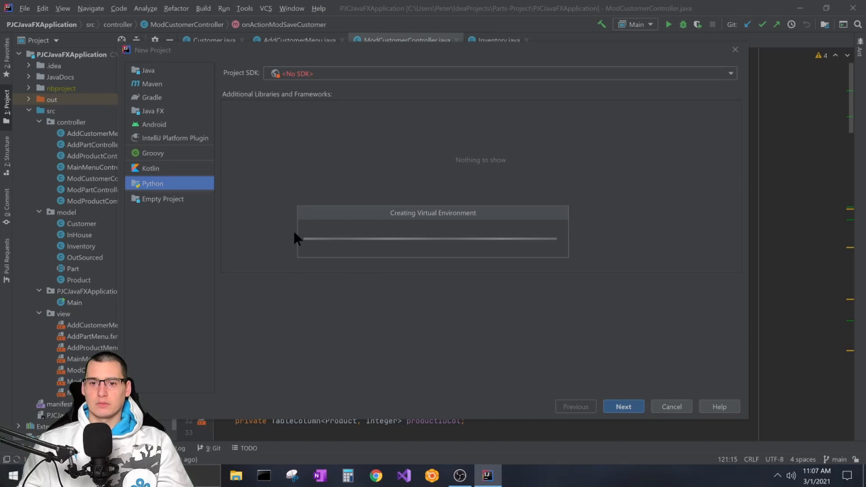
pyautogui.moveTo(418, 237)
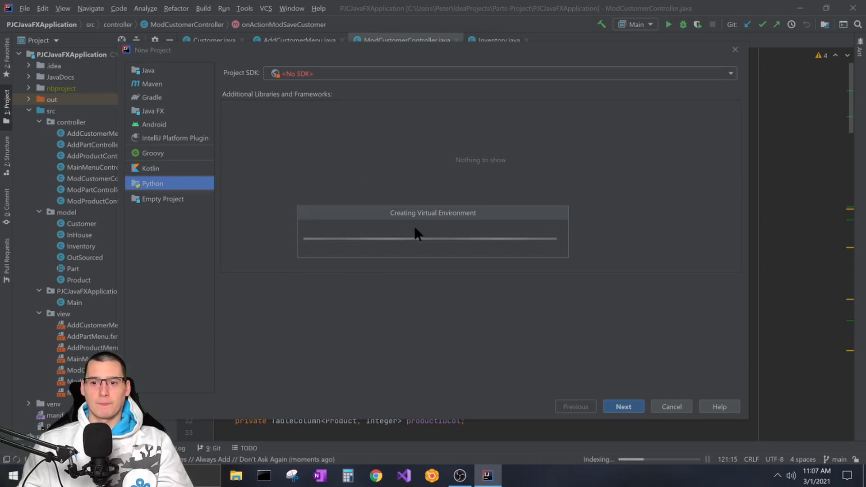
pyautogui.moveTo(380, 220)
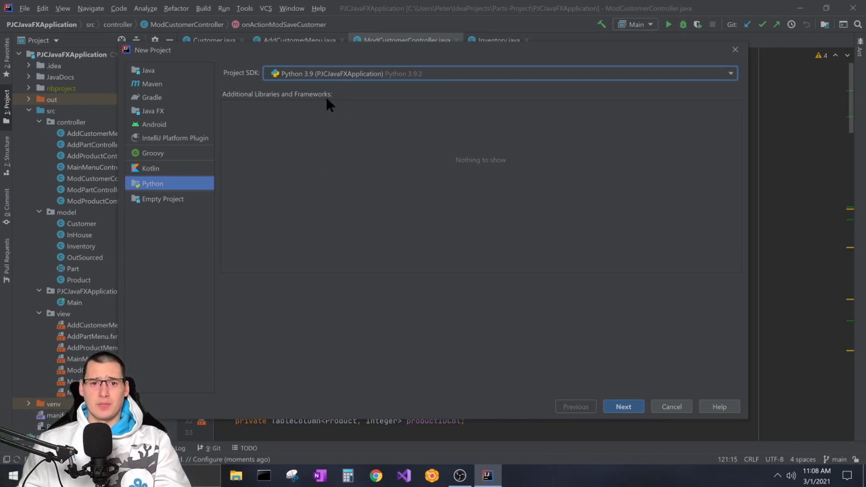
pyautogui.moveTo(405, 148)
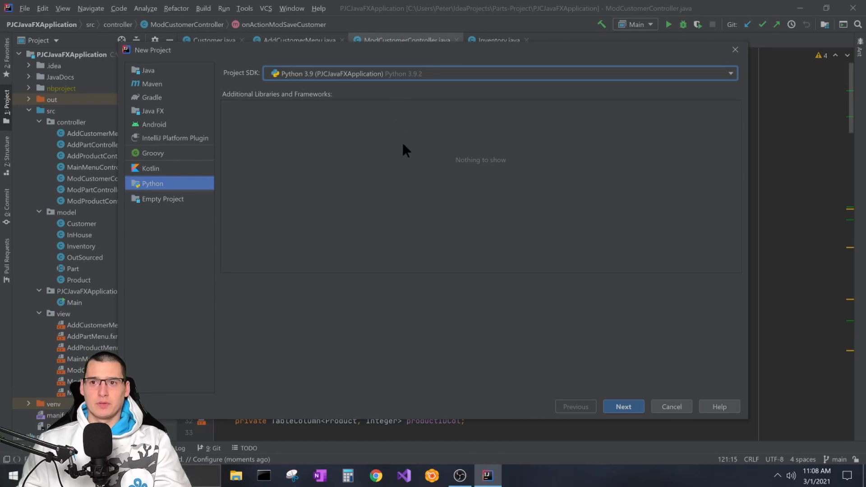
pyautogui.moveTo(541, 172)
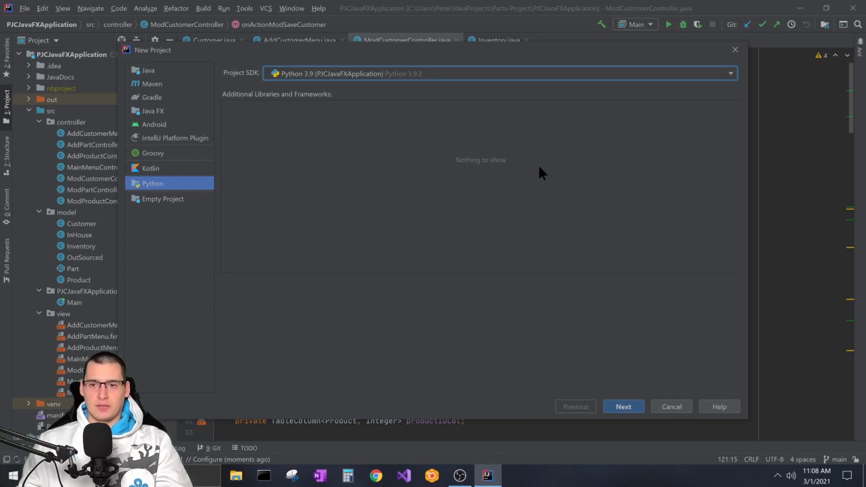
pyautogui.moveTo(208, 155)
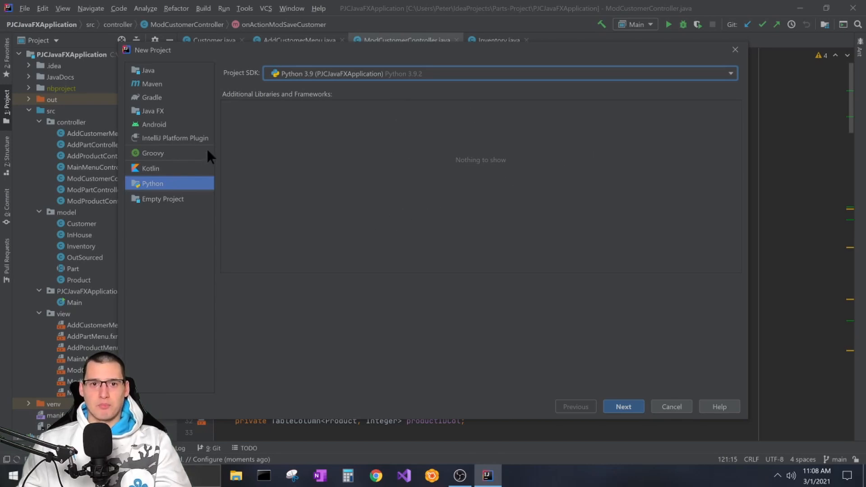
pyautogui.moveTo(264, 86)
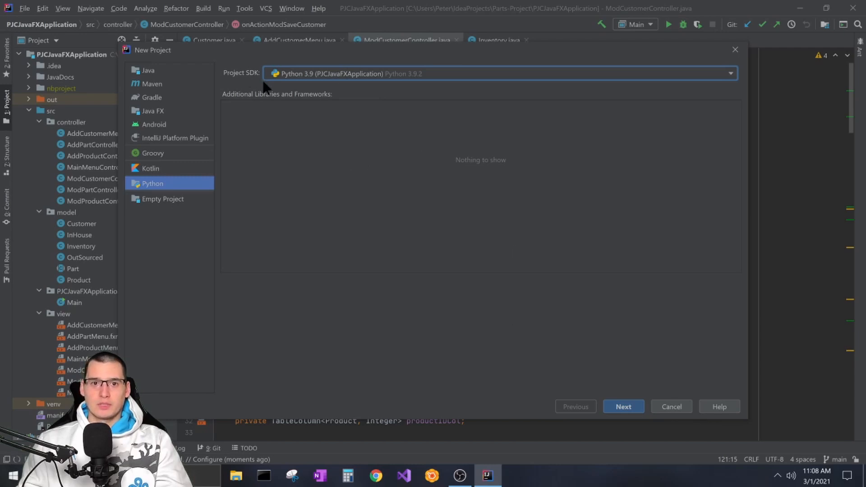
pyautogui.moveTo(651, 324)
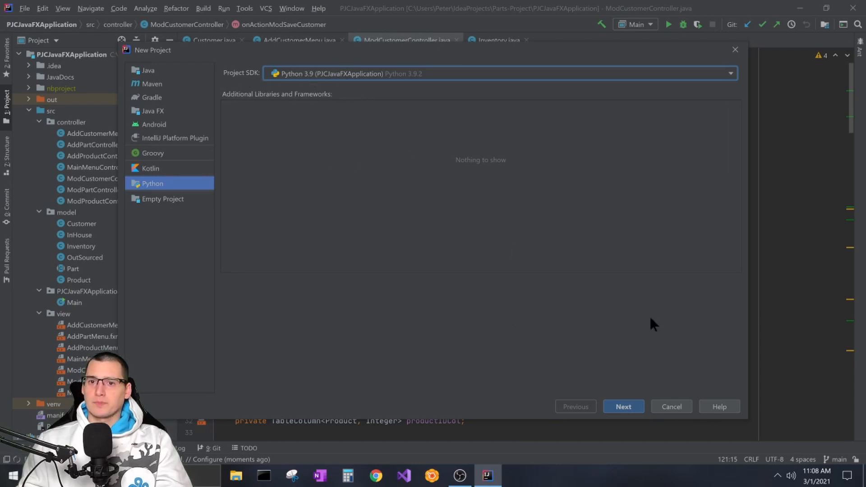
# - Name the project 'Python Test', finish creating it and open it in this window
pyautogui.click(623, 406)
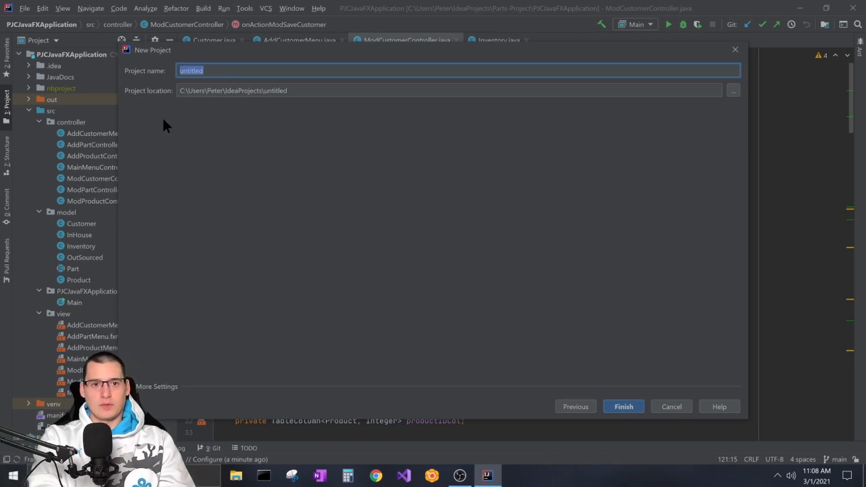
pyautogui.write('P')
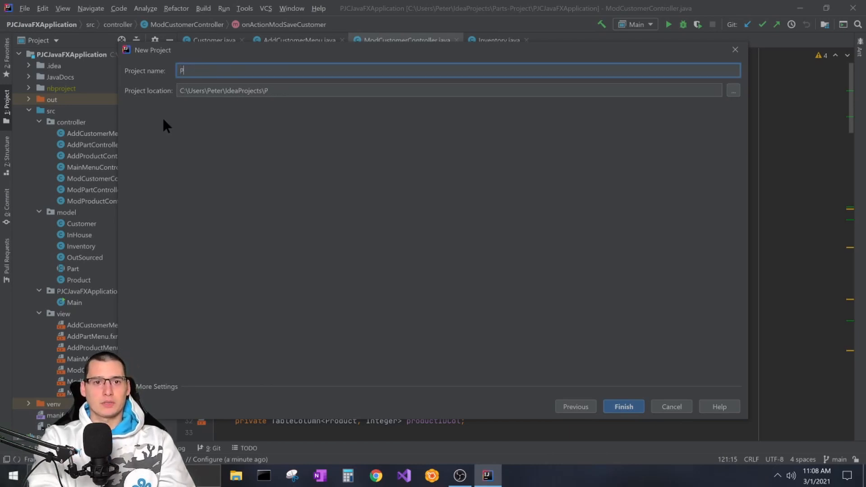
pyautogui.write('ython')
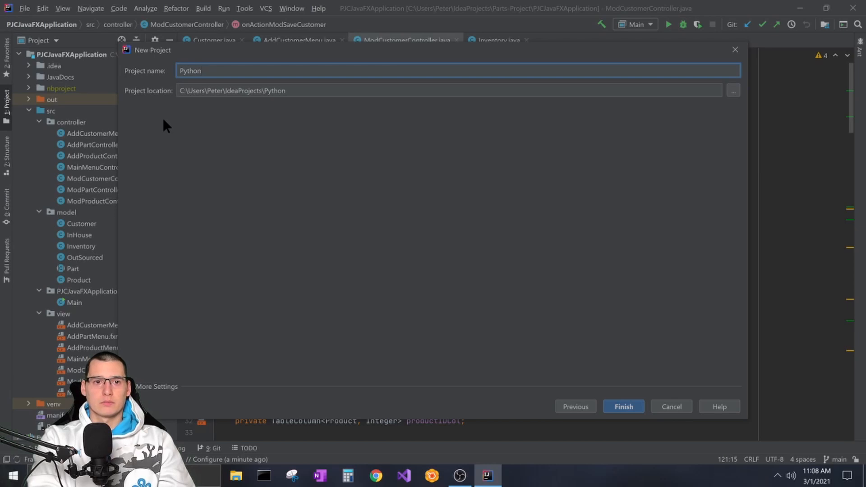
pyautogui.write('Test')
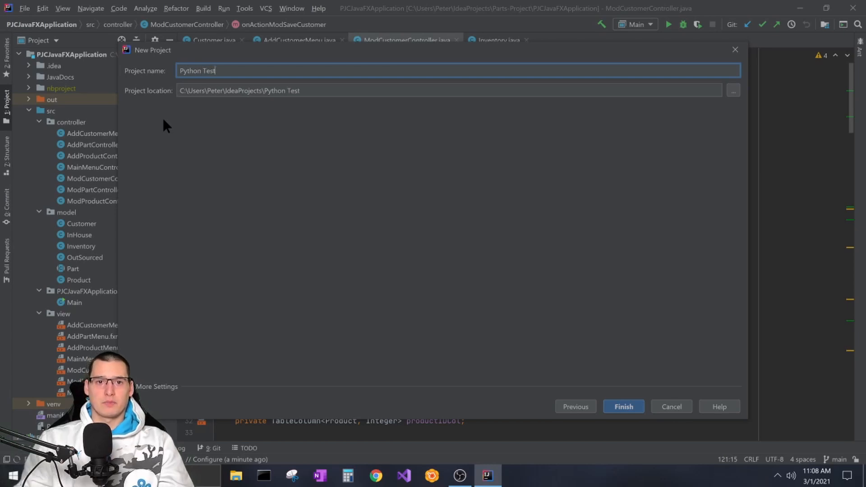
pyautogui.moveTo(249, 145)
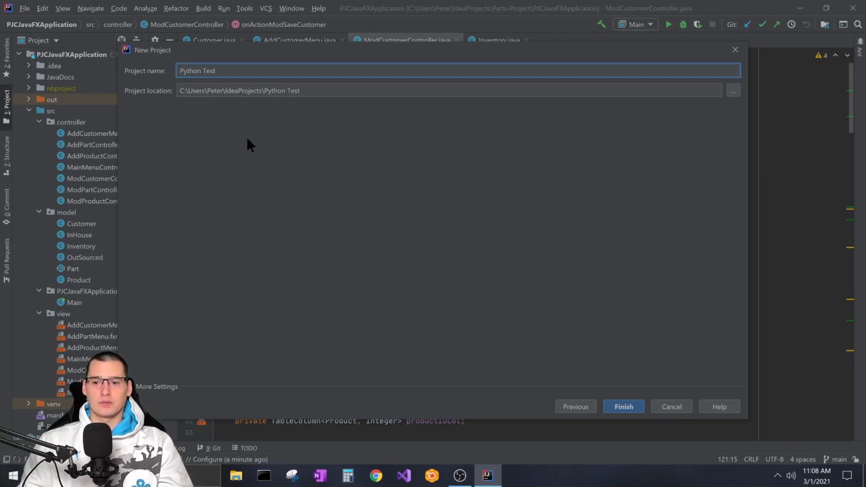
pyautogui.moveTo(539, 290)
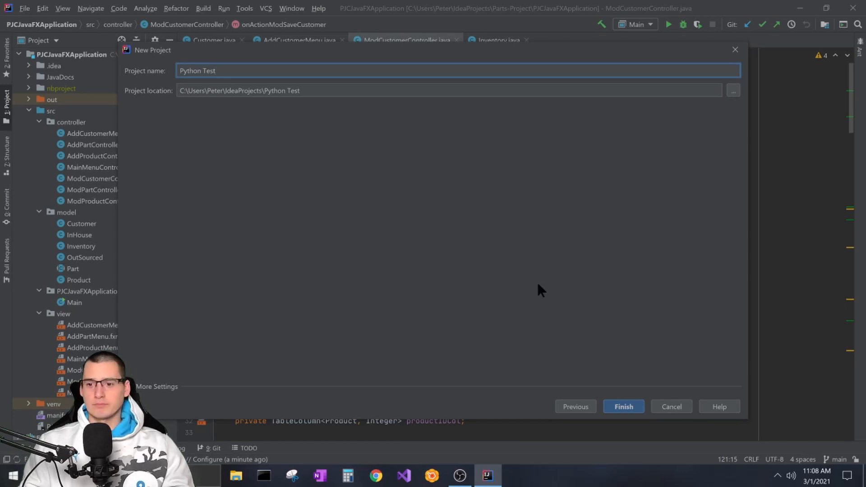
pyautogui.click(623, 406)
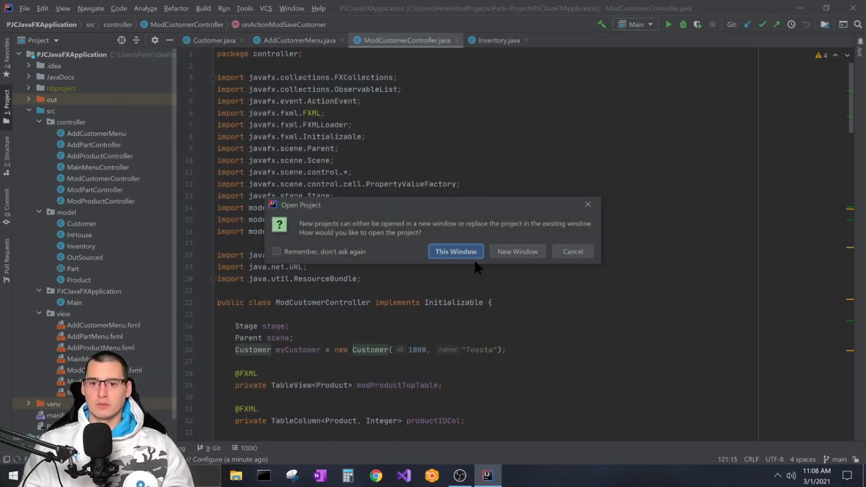
pyautogui.click(456, 251)
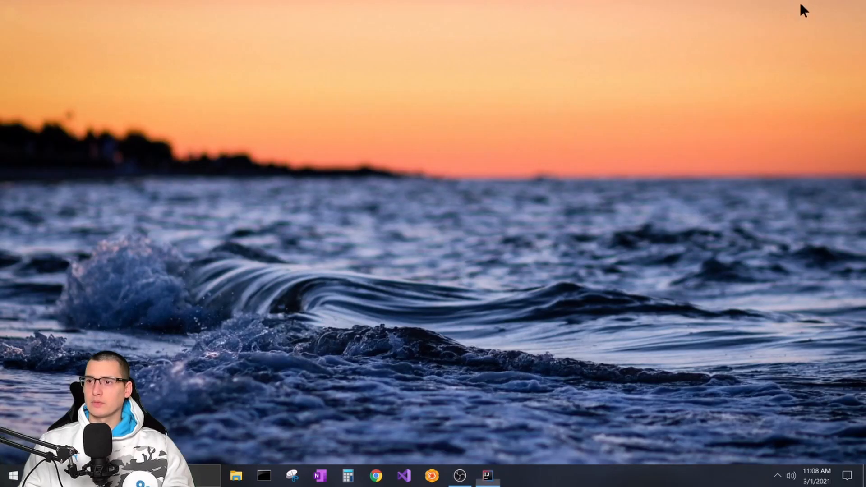
pyautogui.click(486, 476)
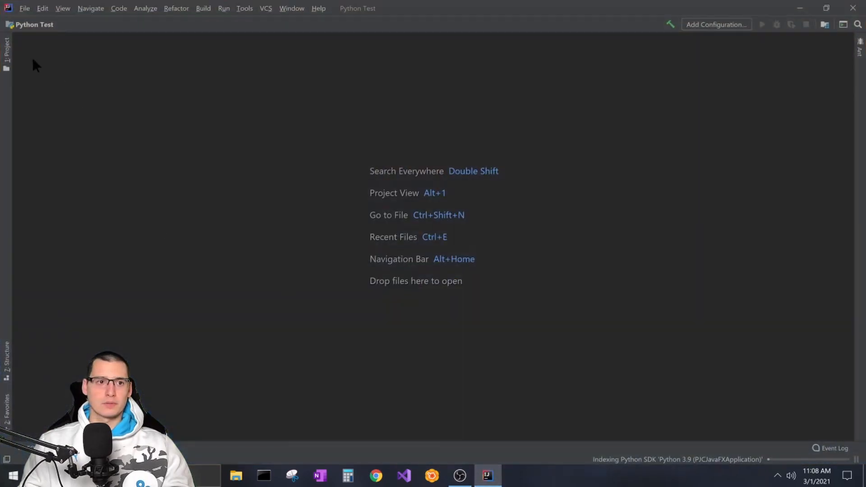
# - Expand the Python Test project tree and bring up the project folder's New actions
pyautogui.click(5, 43)
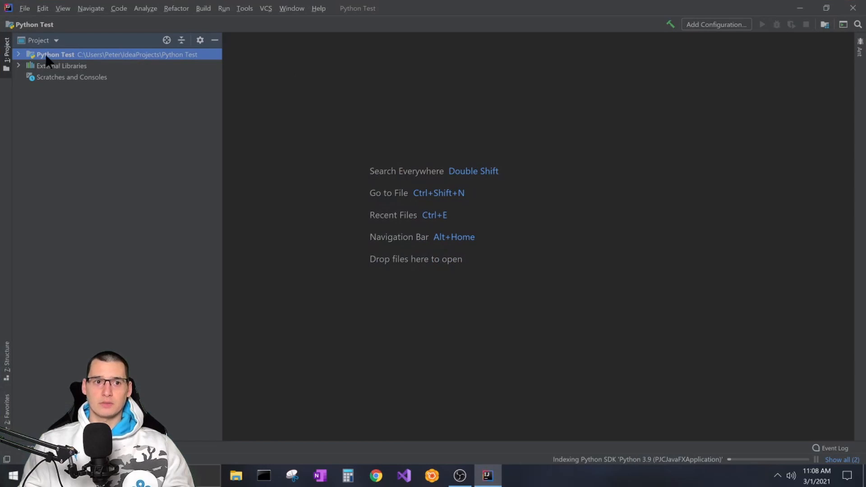
pyautogui.click(18, 54)
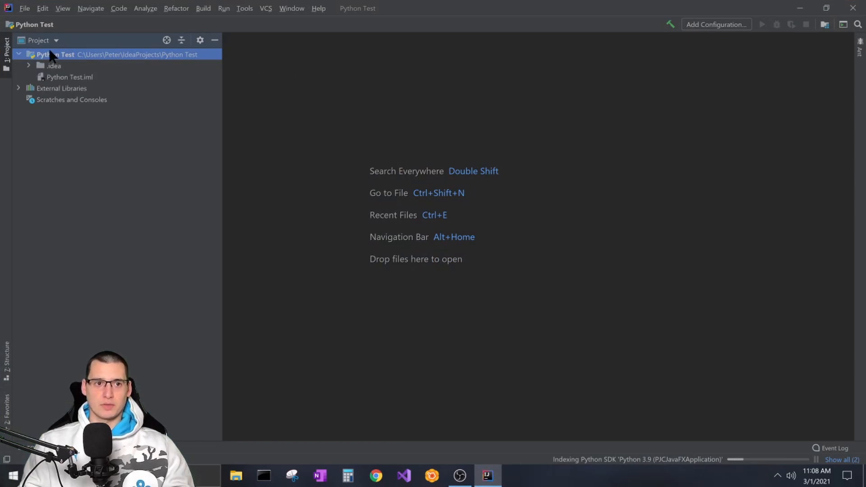
pyautogui.rightClick(54, 54)
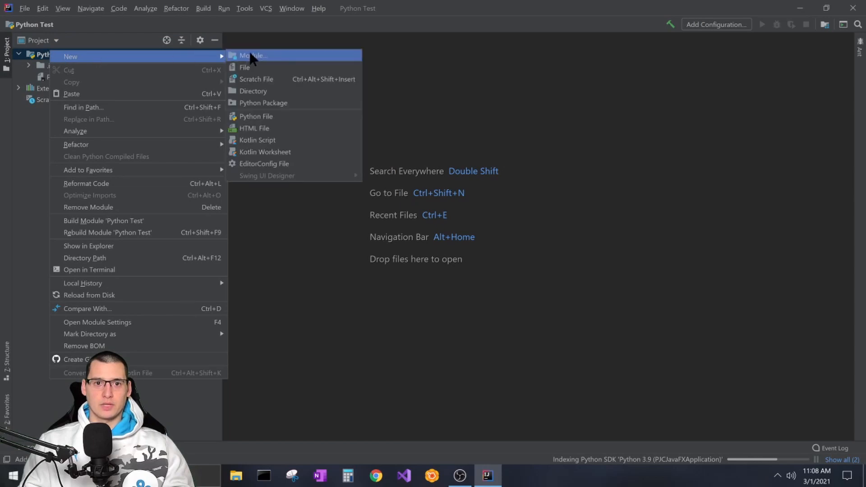
# - Create a new Python file named Test and open it for editing
pyautogui.click(256, 116)
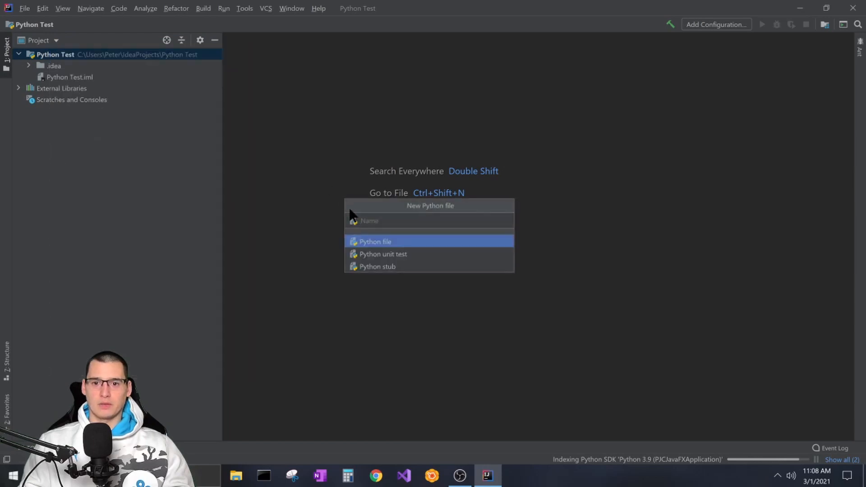
pyautogui.write('Test')
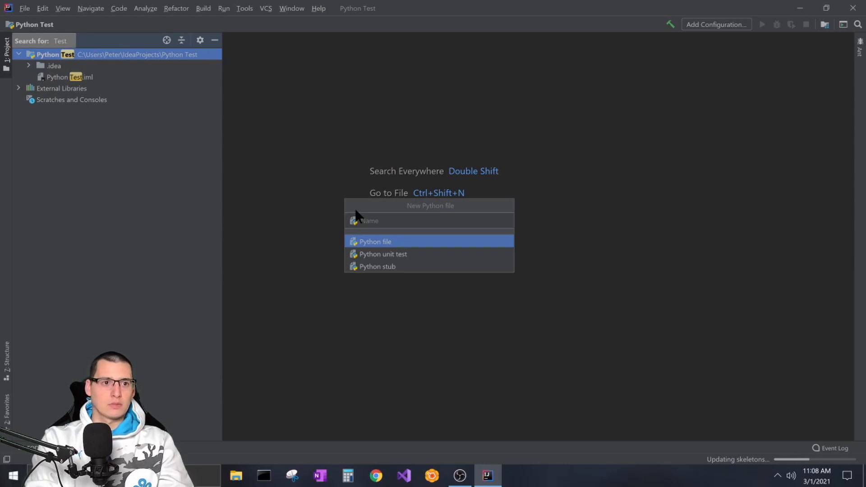
pyautogui.moveTo(397, 213)
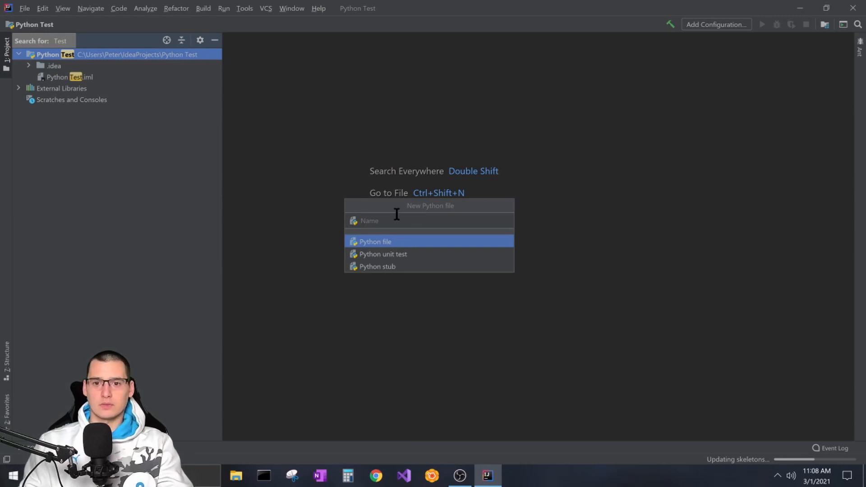
pyautogui.write('t')
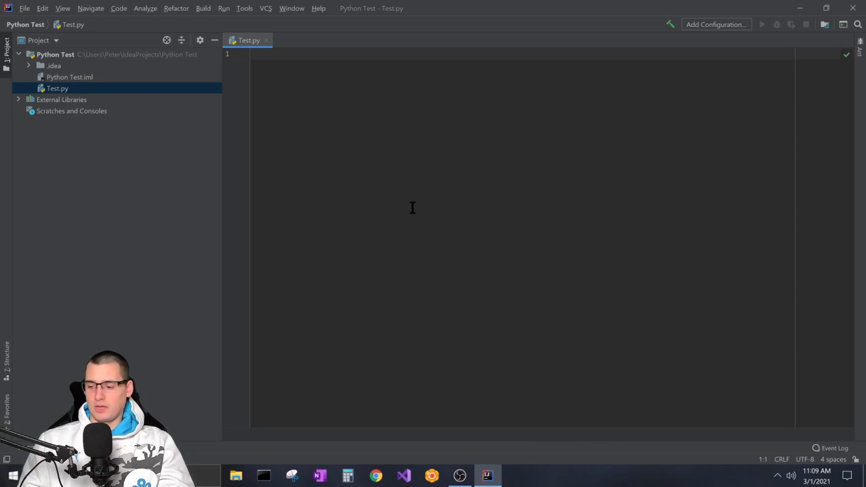
pyautogui.moveTo(381, 251)
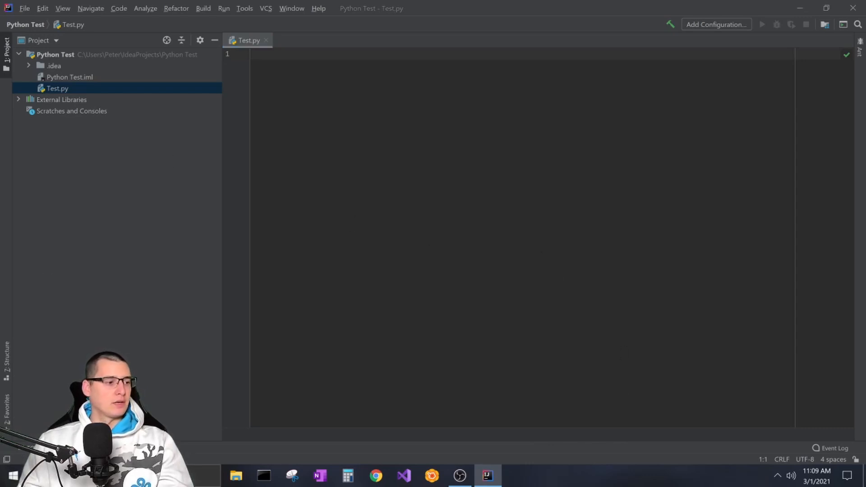
pyautogui.click(513, 476)
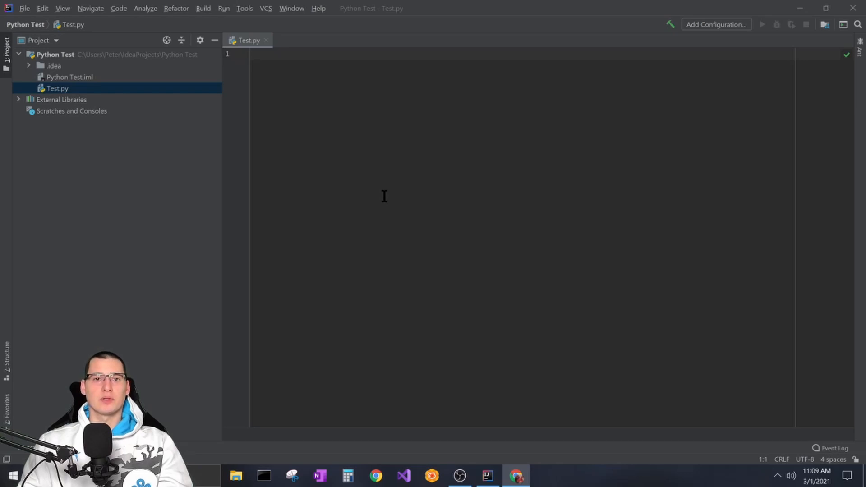
pyautogui.moveTo(98, 143)
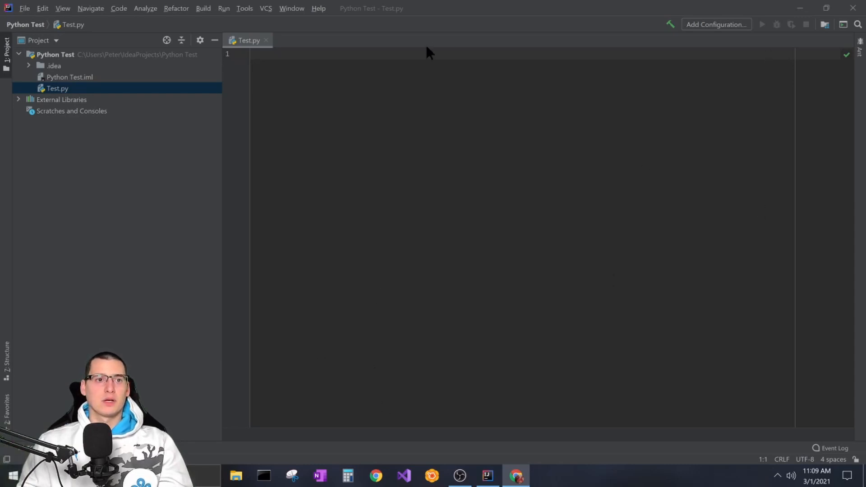
pyautogui.moveTo(373, 104)
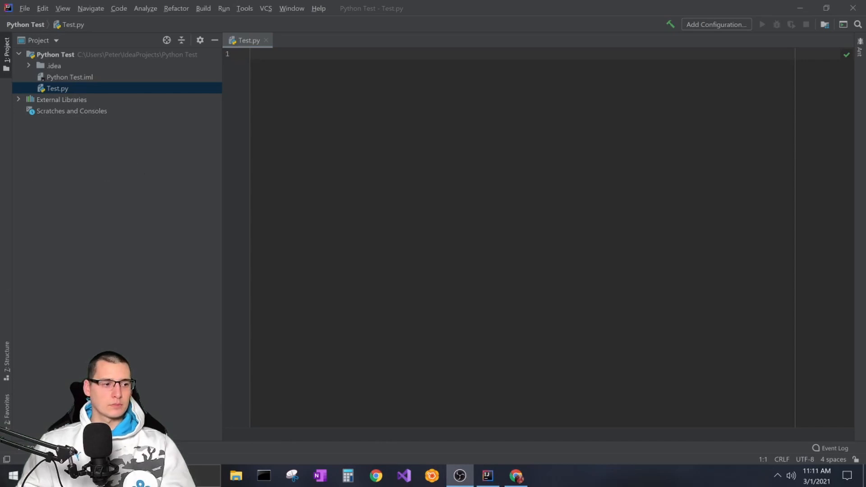
pyautogui.moveTo(169, 193)
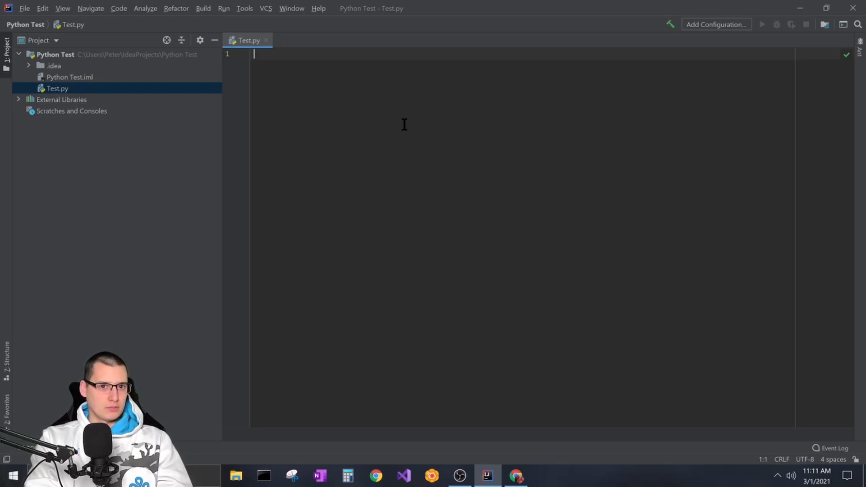
# - Write wage = 20, hours = 40 and weeks = 52 in Test.py
pyautogui.write('wage')
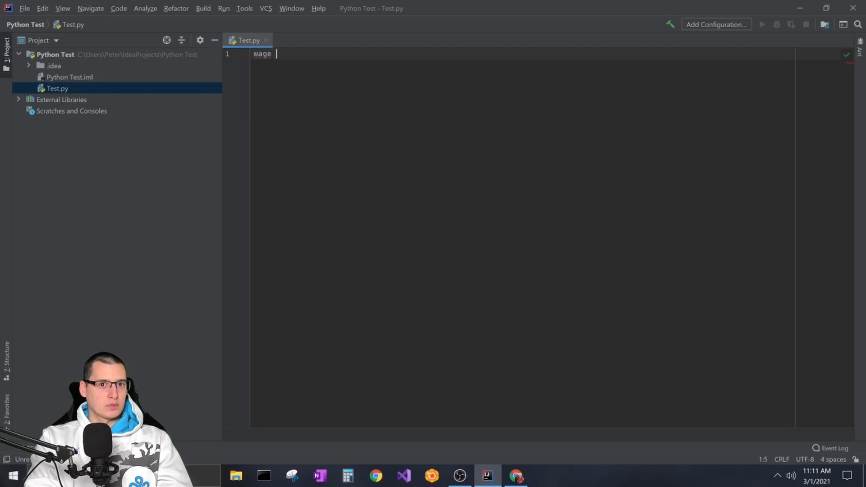
pyautogui.write('=')
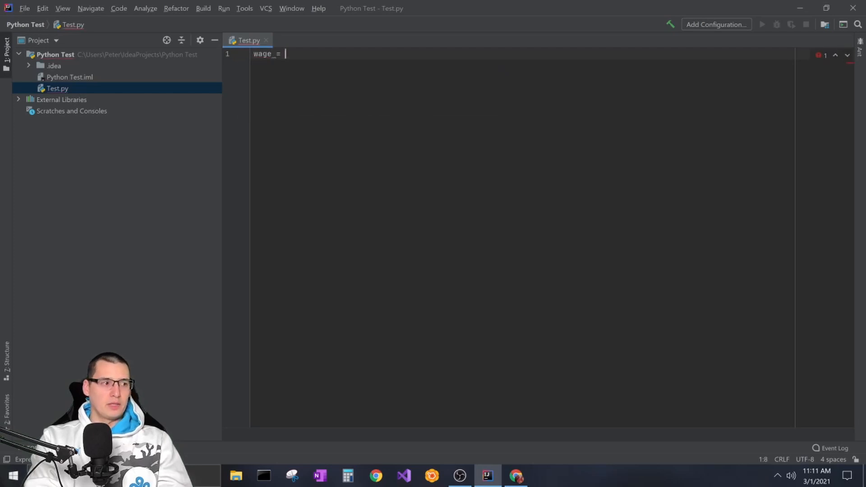
pyautogui.write('20')
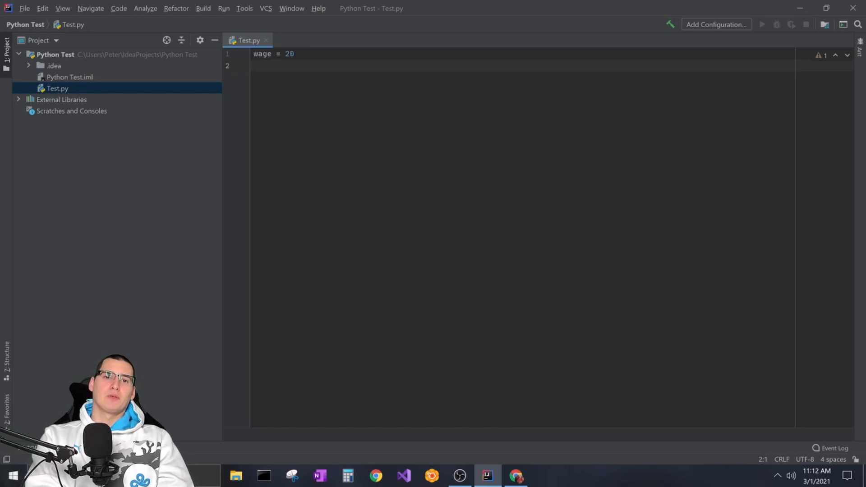
pyautogui.write('int wage')
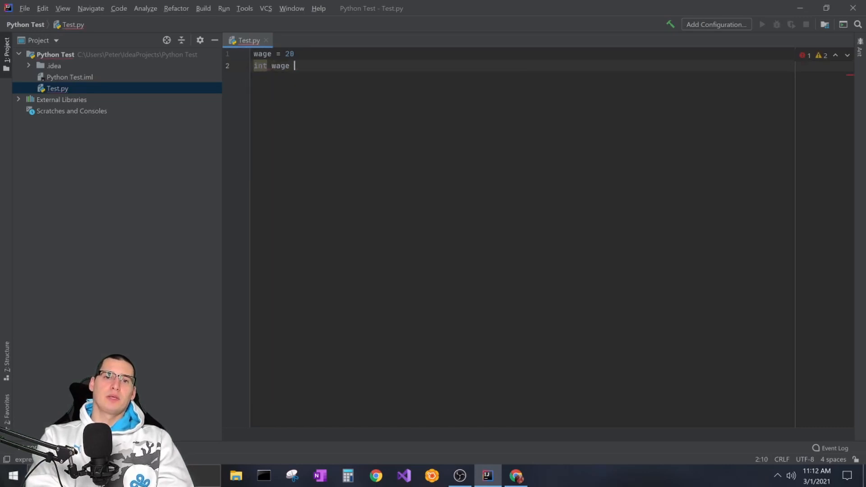
pyautogui.write('= 20;')
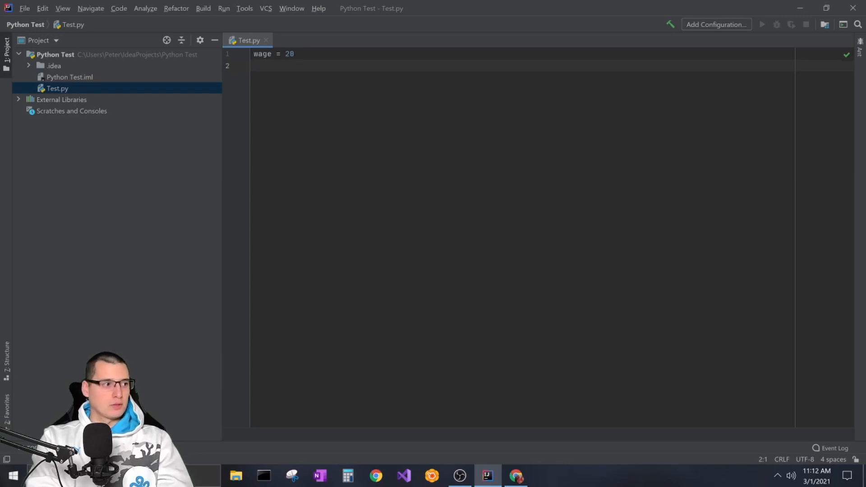
pyautogui.write('hours')
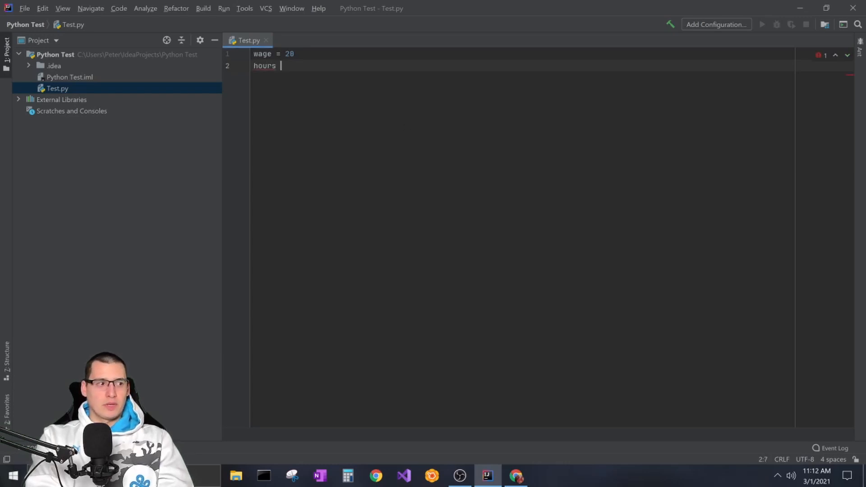
pyautogui.write('= 40')
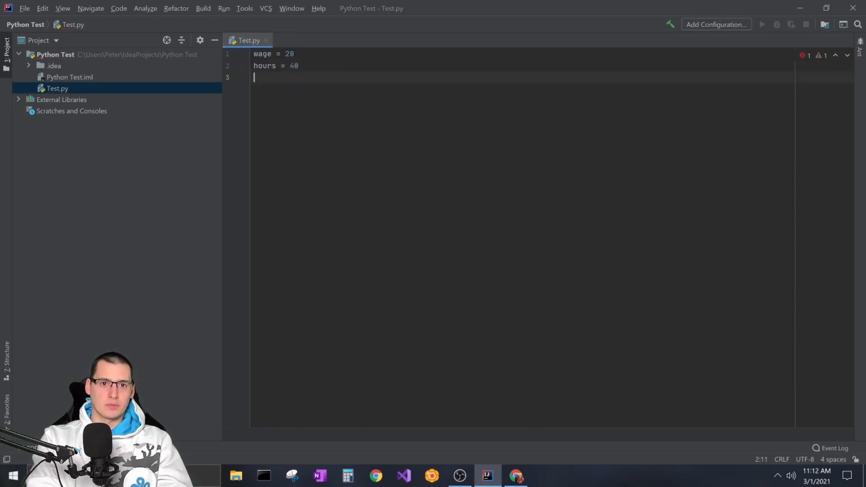
pyautogui.write('wee')
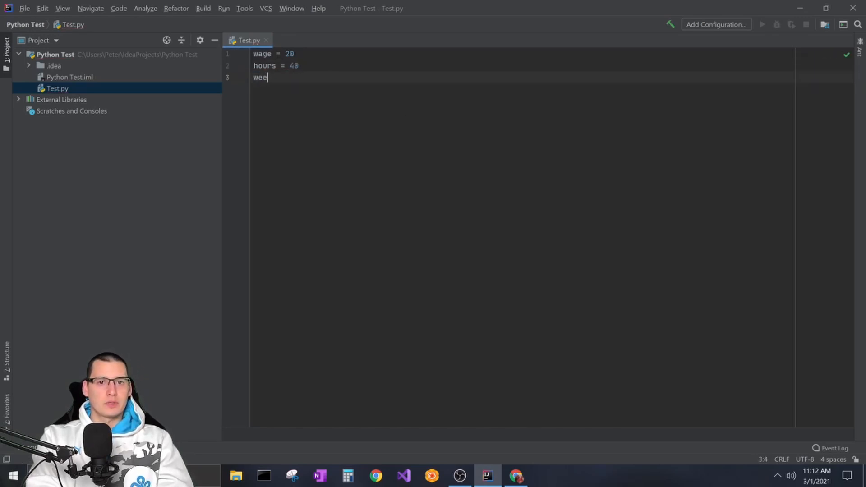
pyautogui.write('ks =')
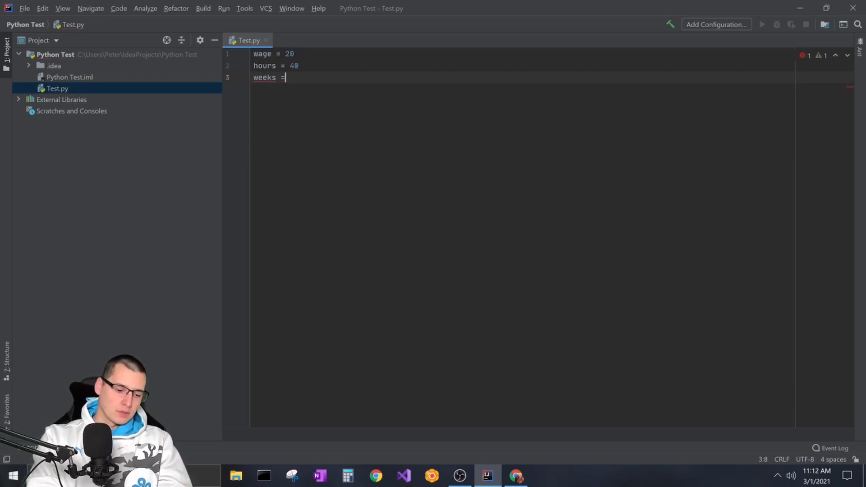
pyautogui.write('52')
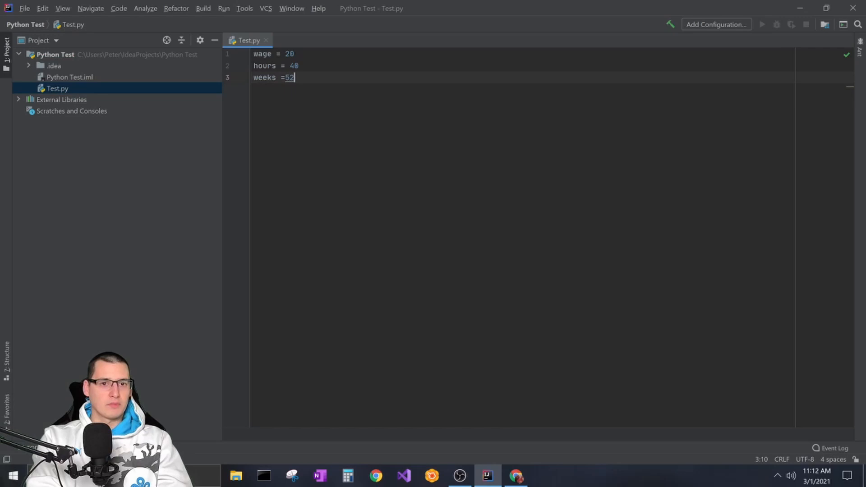
pyautogui.press('Enter')
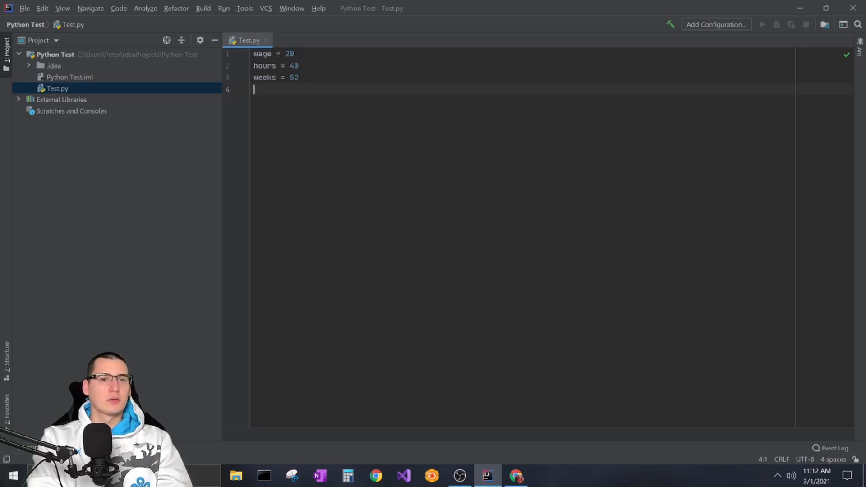
# - Add salary = wage * hours * weeks below the variables
pyautogui.write('salar')
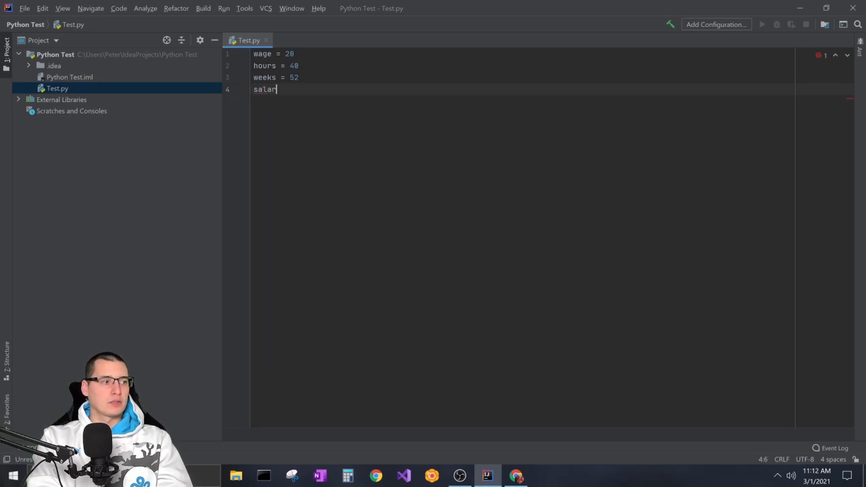
pyautogui.write('y =')
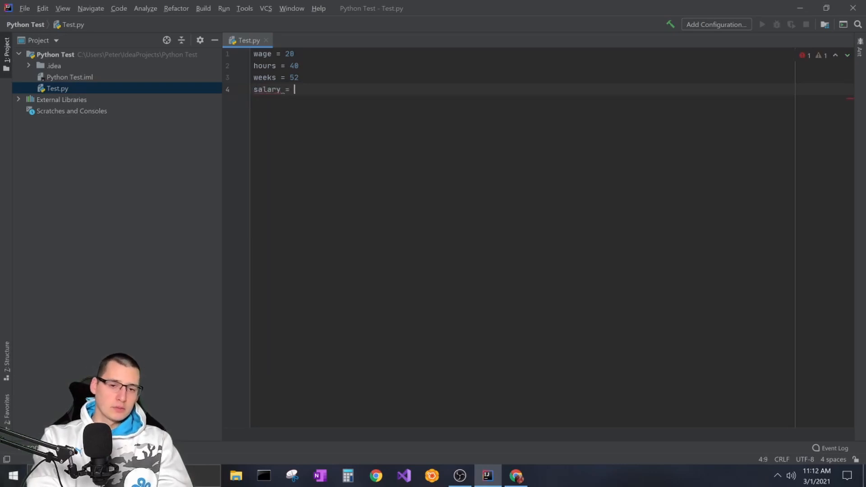
pyautogui.write('wage_')
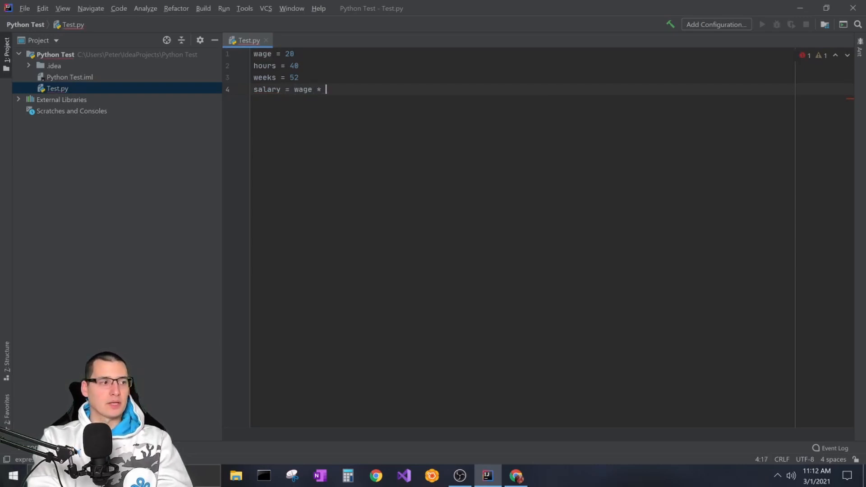
pyautogui.write('hours *')
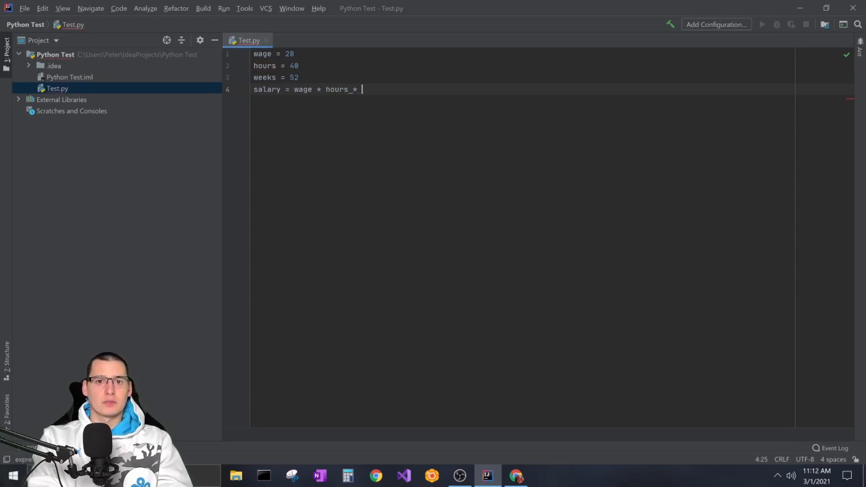
pyautogui.write('w')
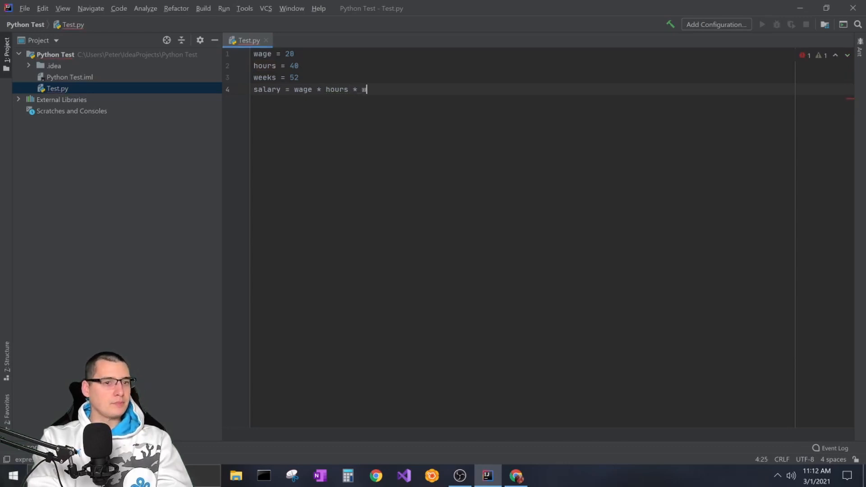
pyautogui.write('eeks')
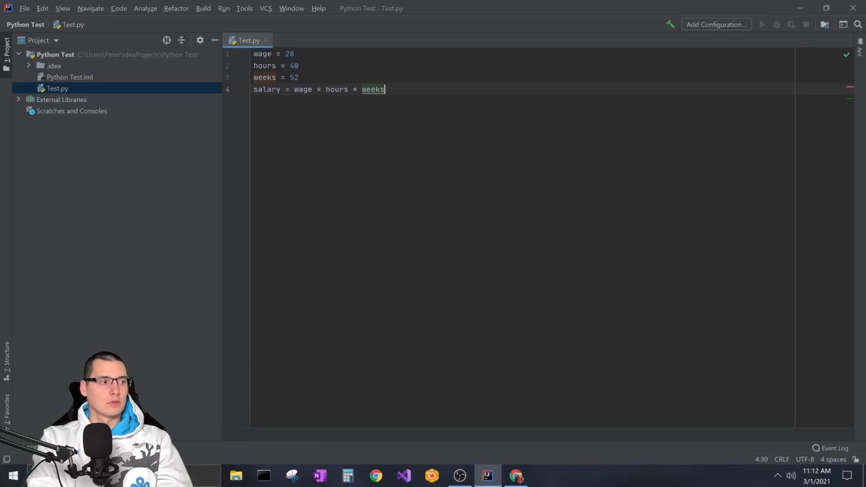
pyautogui.press('enter')
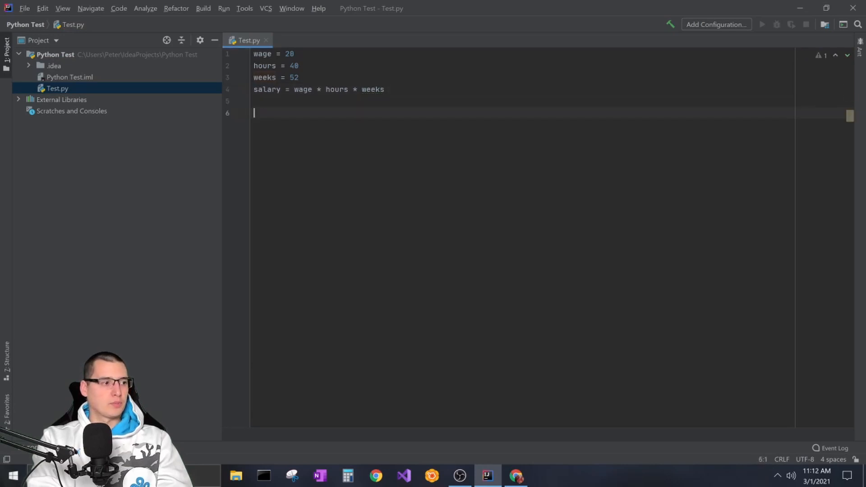
# - End the script with print('Salary is:', salary)
pyautogui.write('print(')
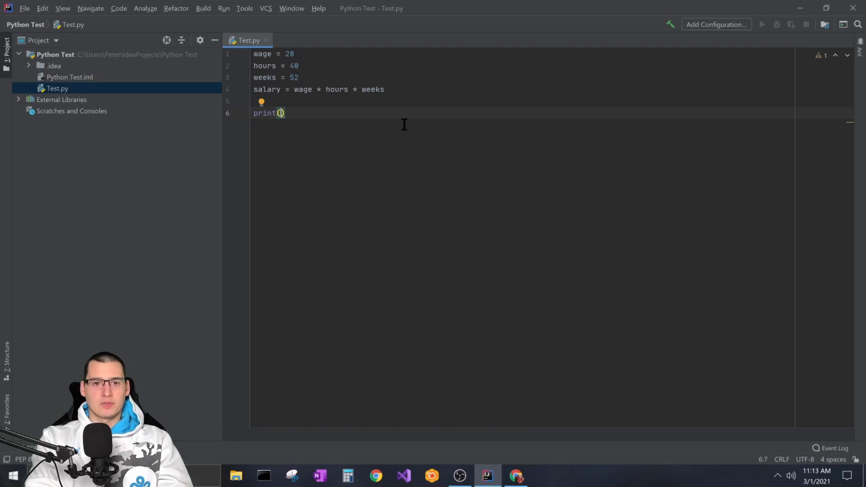
pyautogui.write("'")
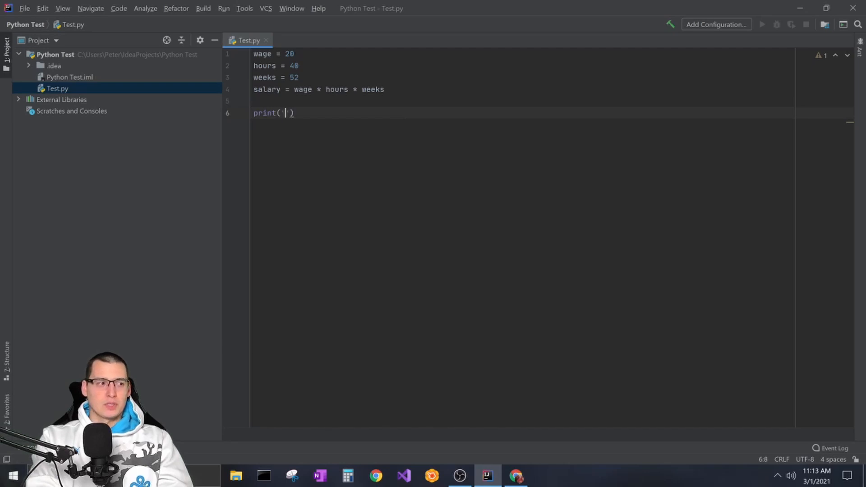
pyautogui.write('$salary')
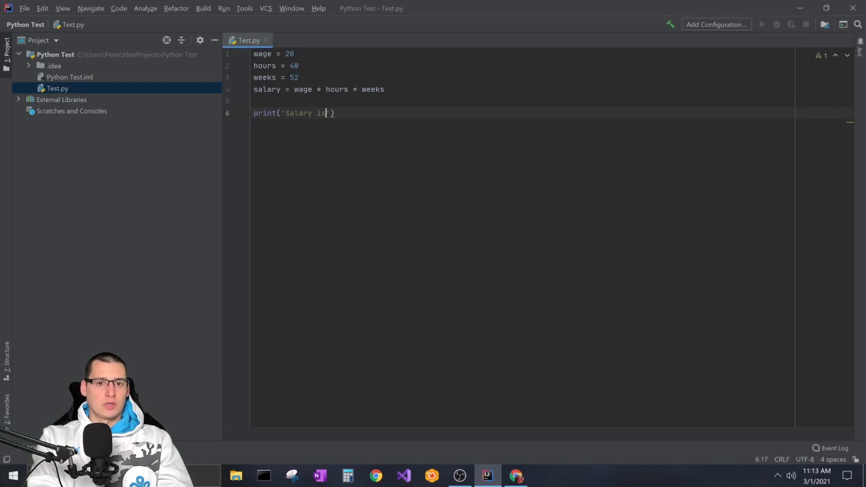
pyautogui.write(':')
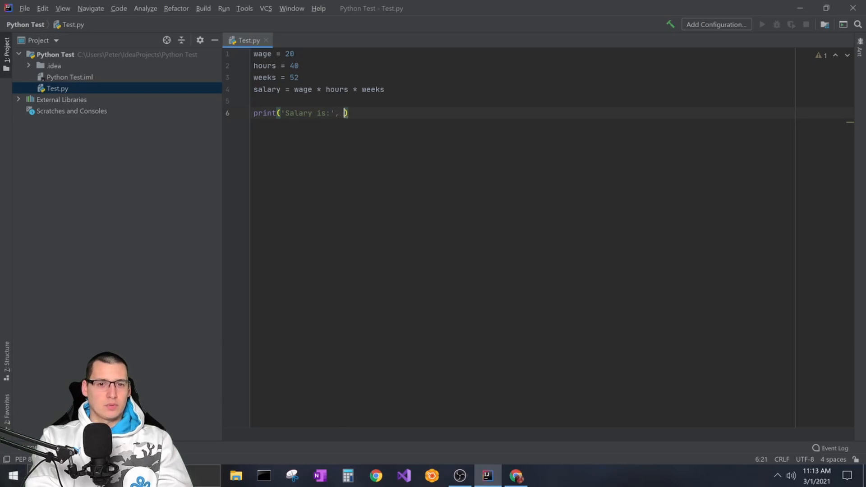
pyautogui.write('alary')
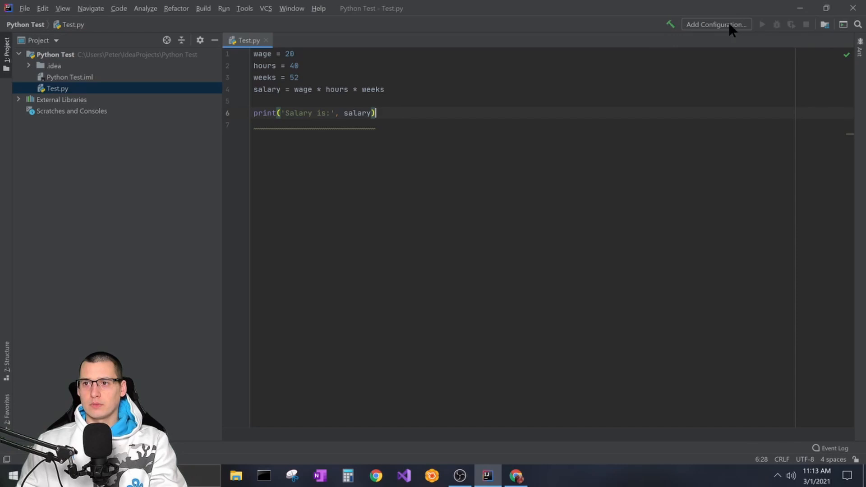
pyautogui.click(717, 24)
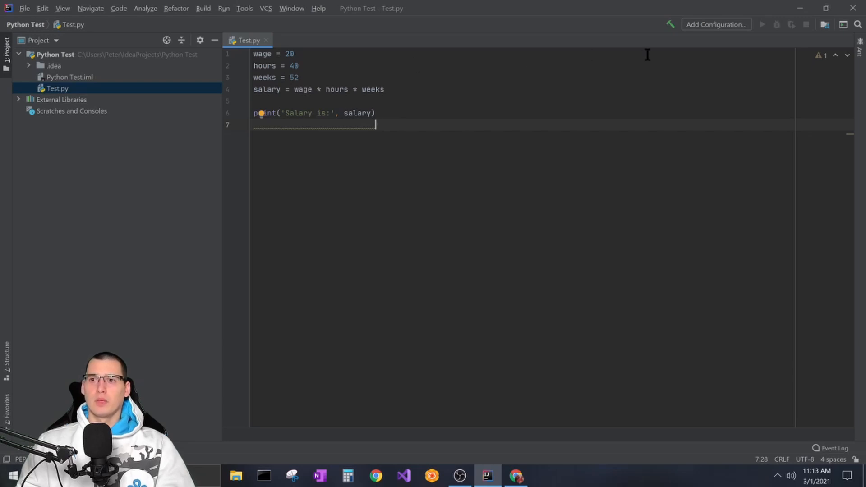
pyautogui.moveTo(764, 25)
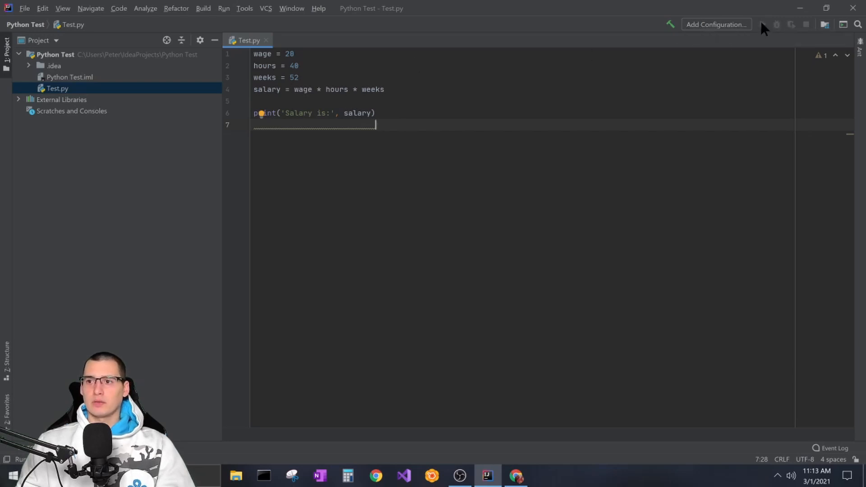
pyautogui.moveTo(725, 44)
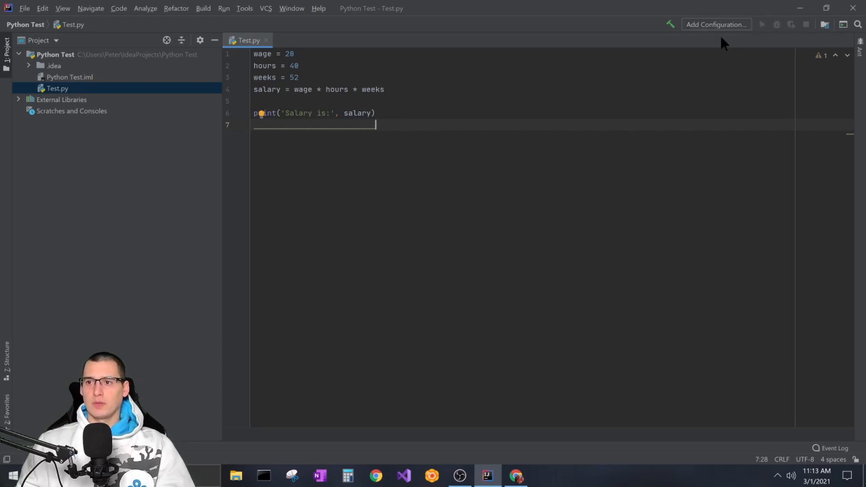
pyautogui.moveTo(717, 26)
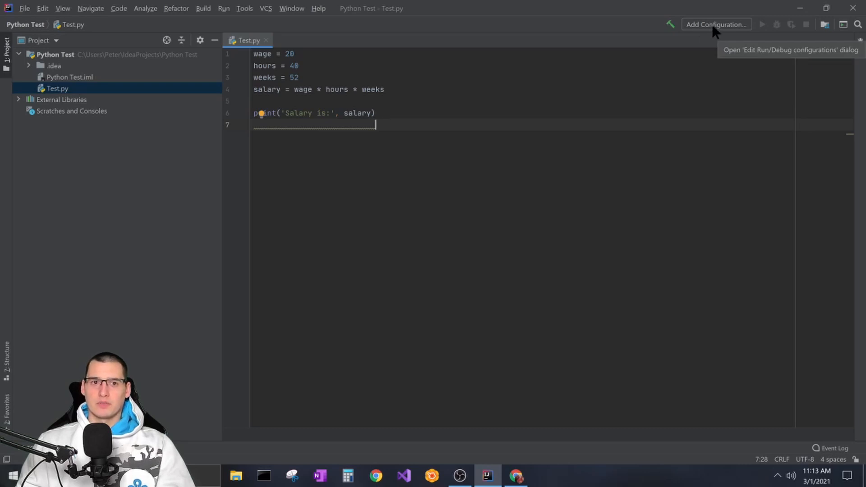
# - Add a new Python run configuration from the templates in Edit Configurations
pyautogui.click(717, 24)
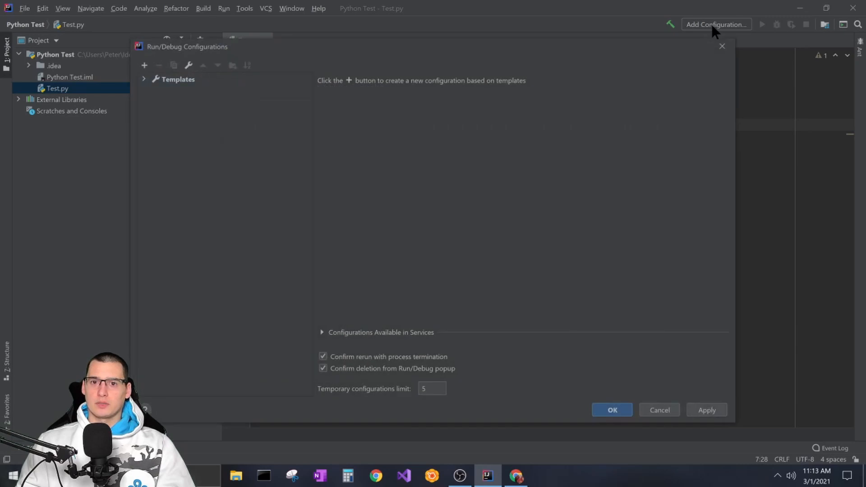
pyautogui.click(144, 80)
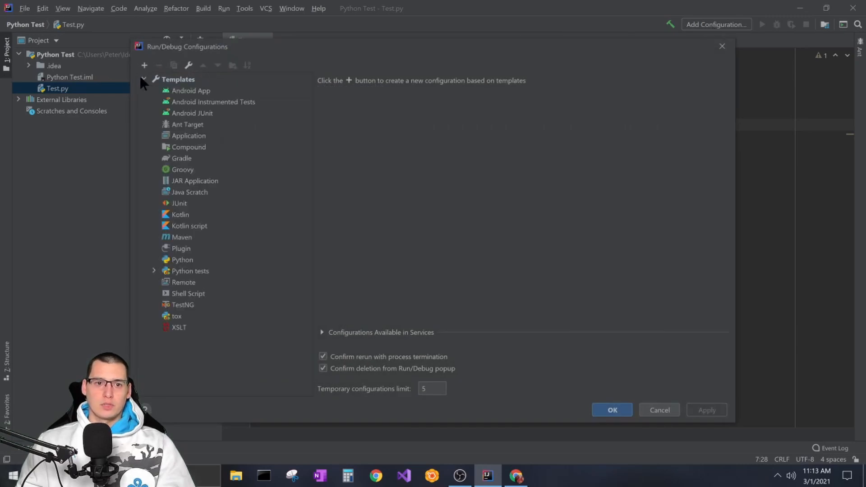
pyautogui.click(182, 260)
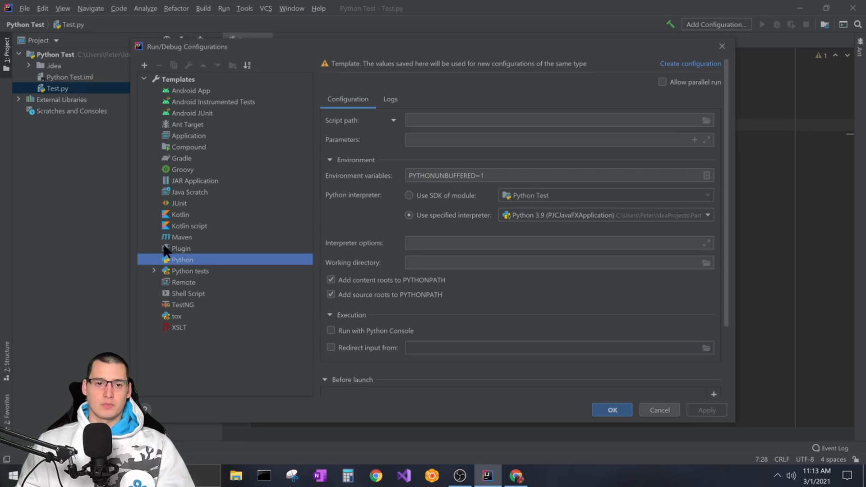
pyautogui.moveTo(213, 251)
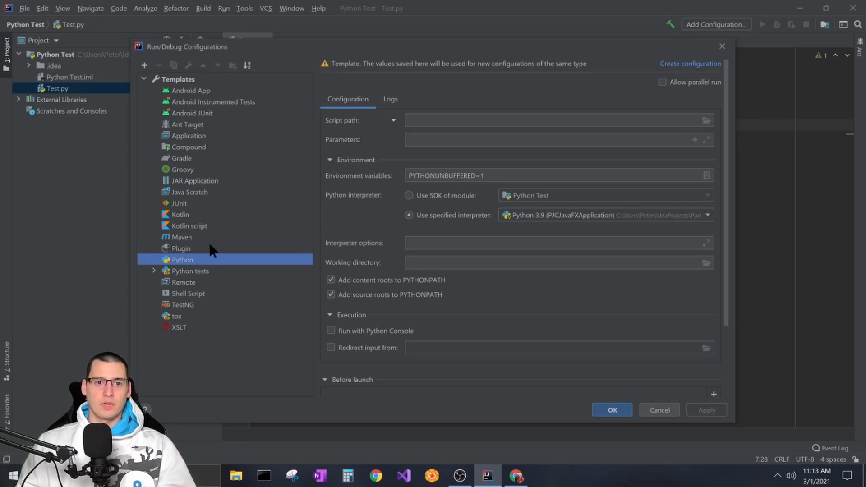
pyautogui.moveTo(195, 198)
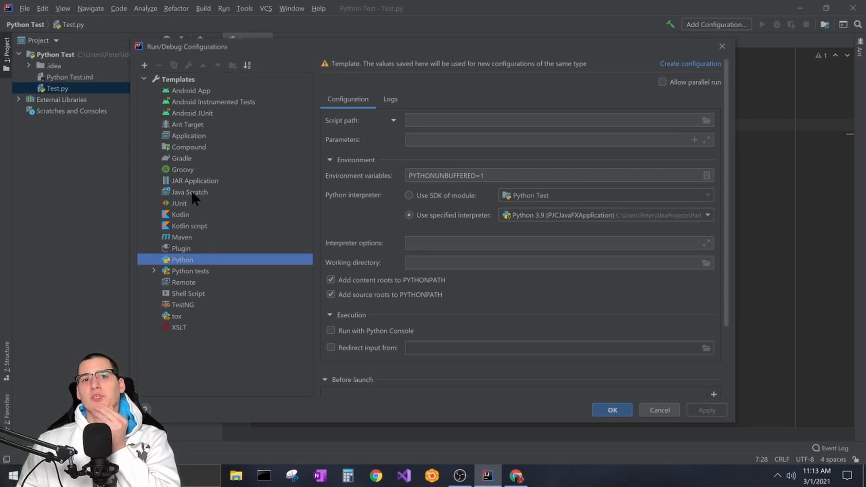
pyautogui.moveTo(312, 251)
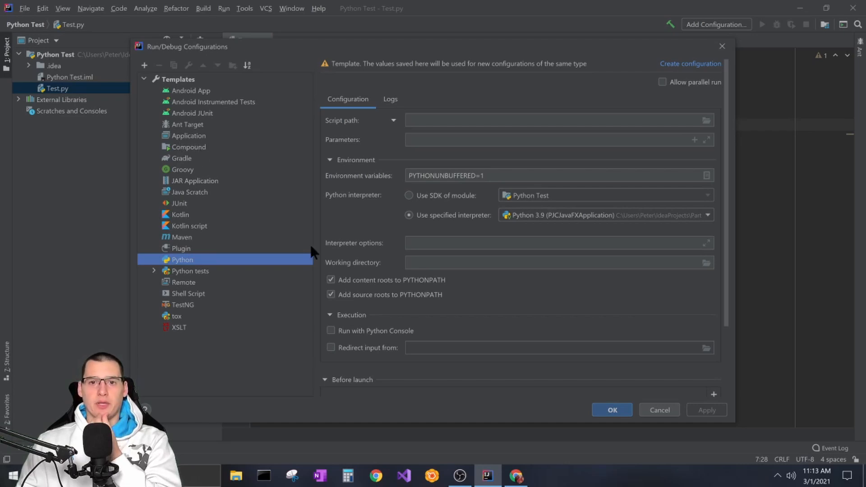
pyautogui.moveTo(479, 140)
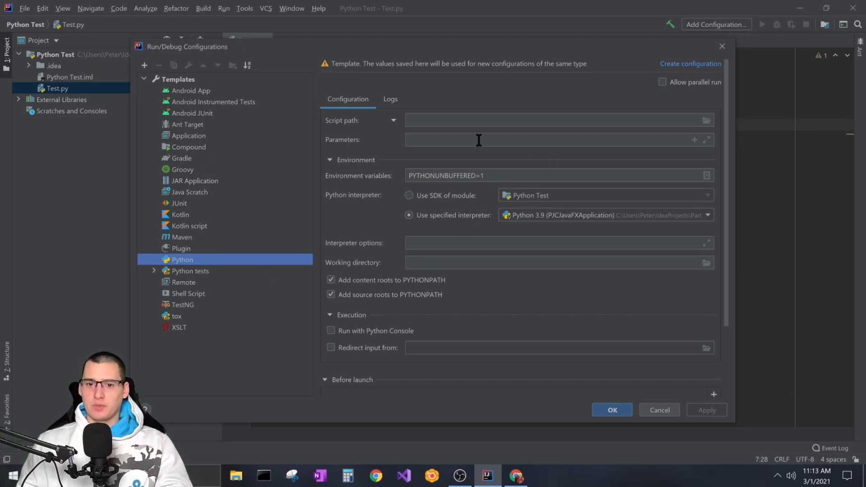
pyautogui.moveTo(382, 185)
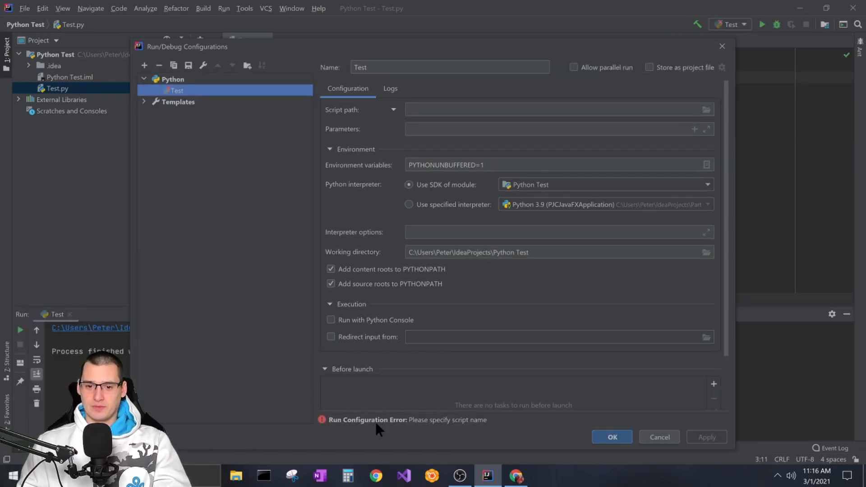
pyautogui.moveTo(466, 444)
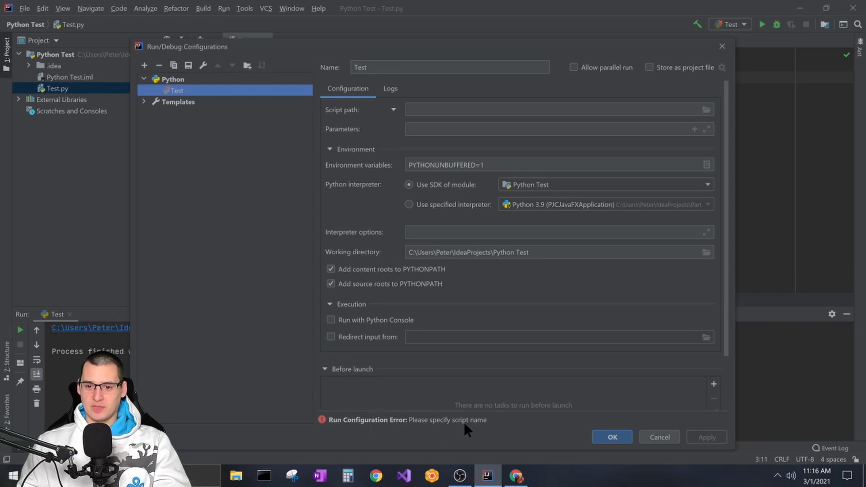
# - Point the Test configuration's script path at Test.py in the Python Test folder
pyautogui.click(570, 109)
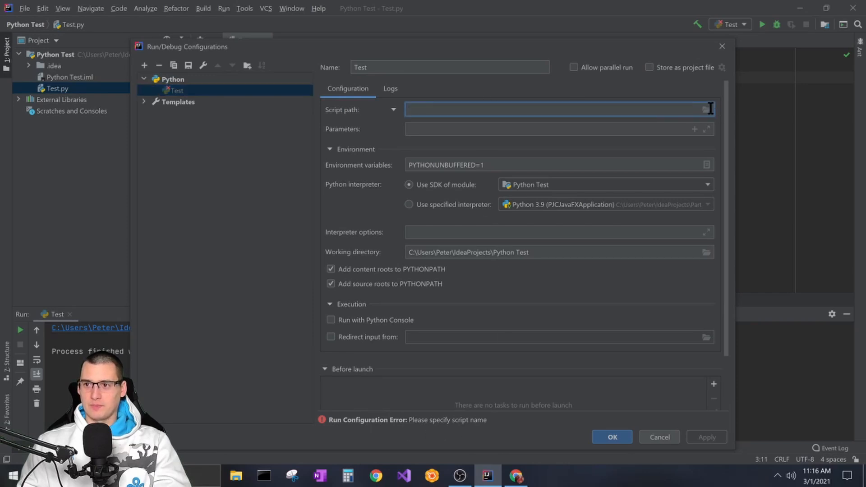
pyautogui.click(393, 109)
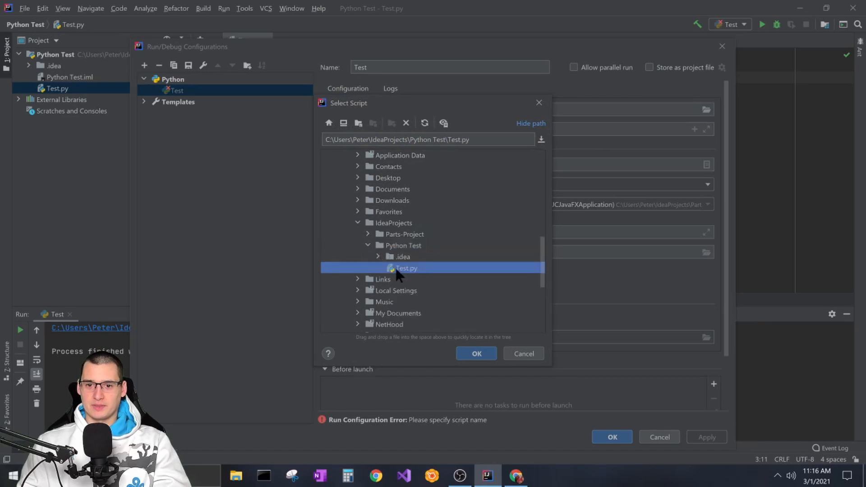
pyautogui.click(476, 354)
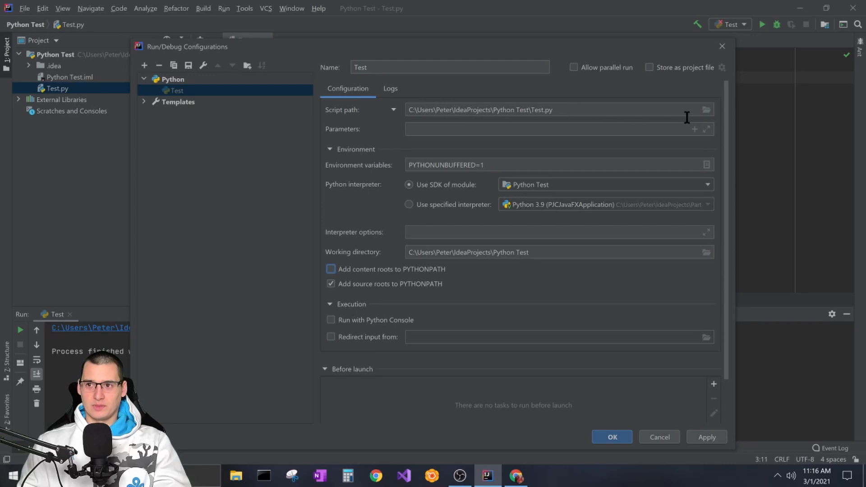
pyautogui.moveTo(191, 99)
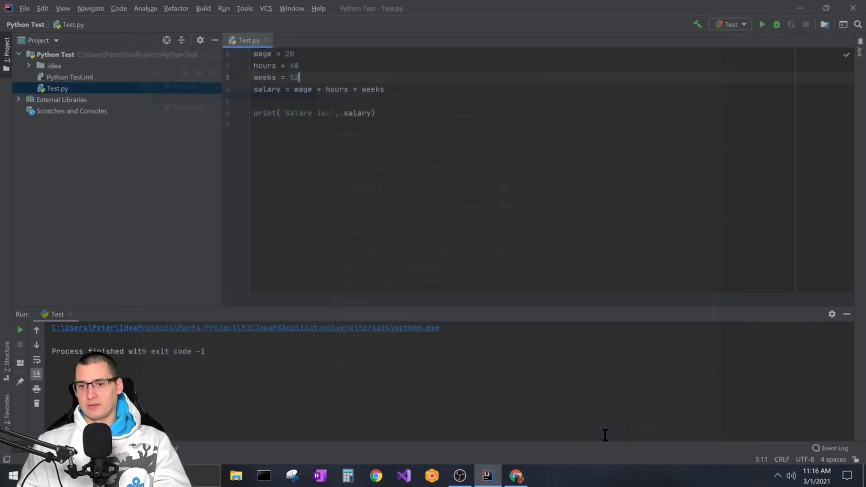
# - Run the Test configuration so the output prints 'Salary is: 41600' with exit code 0
pyautogui.click(765, 25)
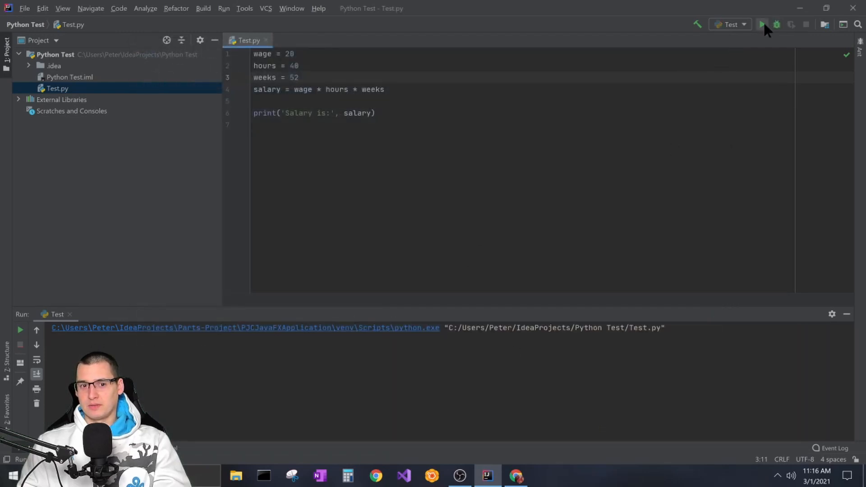
pyautogui.click(763, 24)
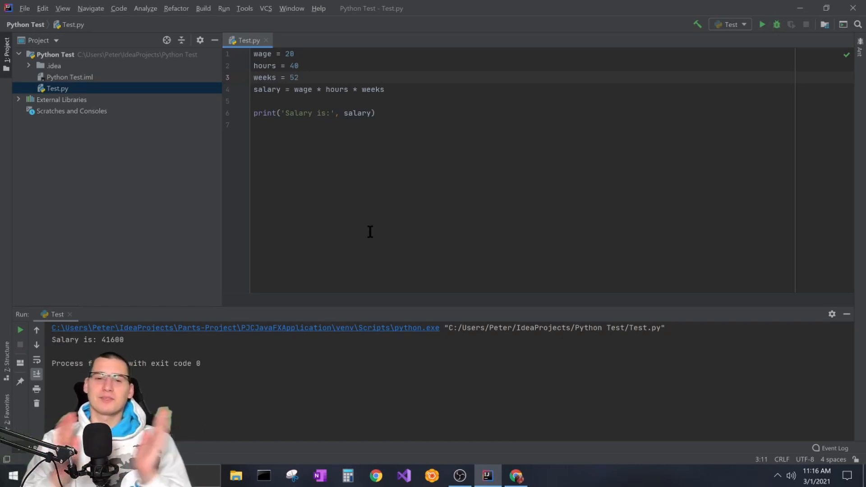
pyautogui.moveTo(440, 234)
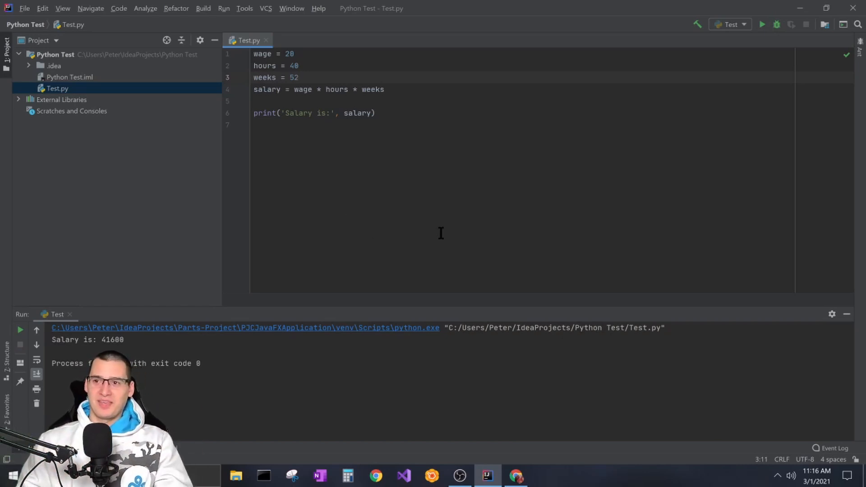
pyautogui.moveTo(381, 48)
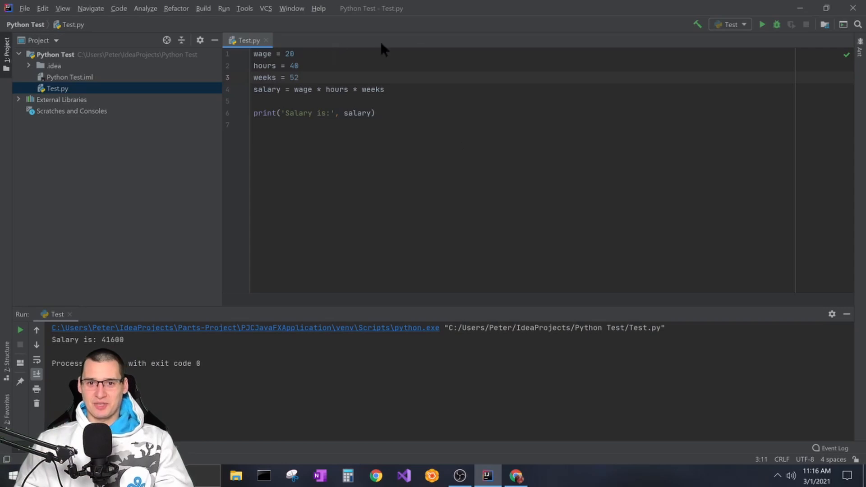
pyautogui.moveTo(532, 135)
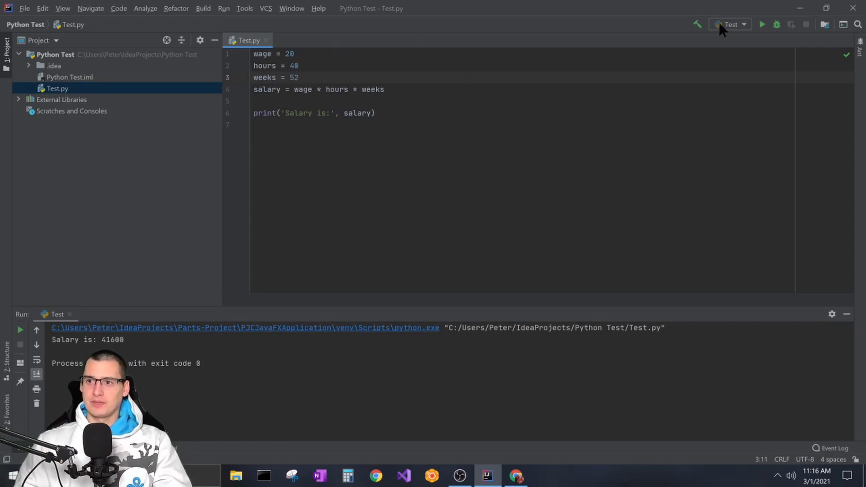
# - Reopen the Test configuration's settings to use the specified Python 3.9 interpreter, then close them
pyautogui.click(730, 24)
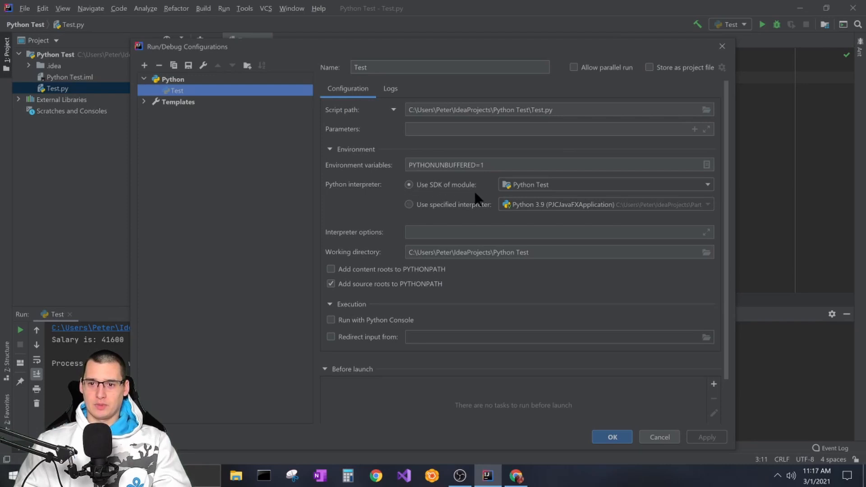
pyautogui.click(409, 204)
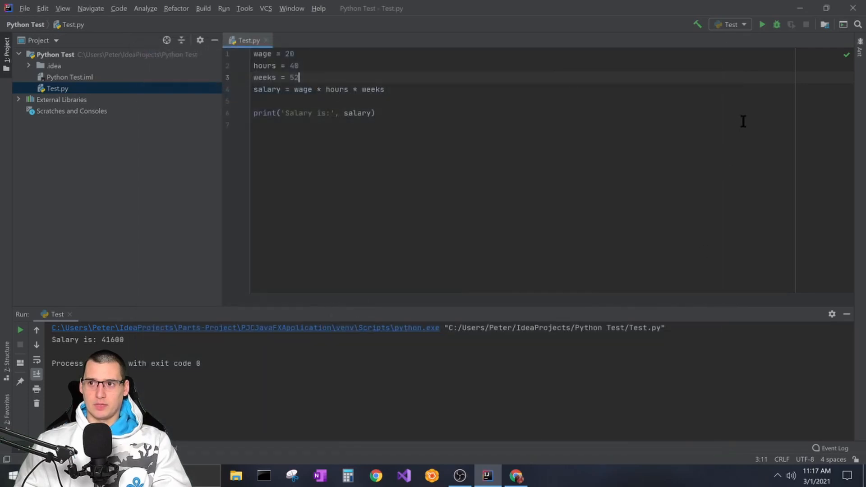
pyautogui.moveTo(635, 80)
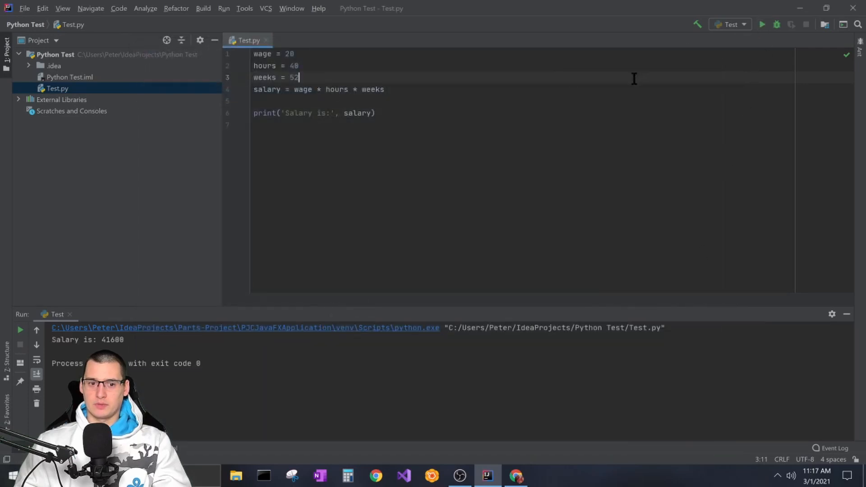
pyautogui.moveTo(740, 27)
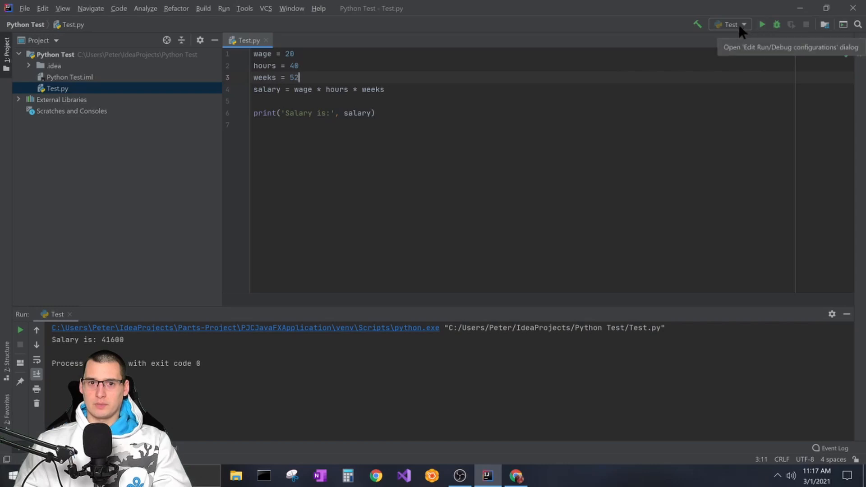
pyautogui.click(743, 25)
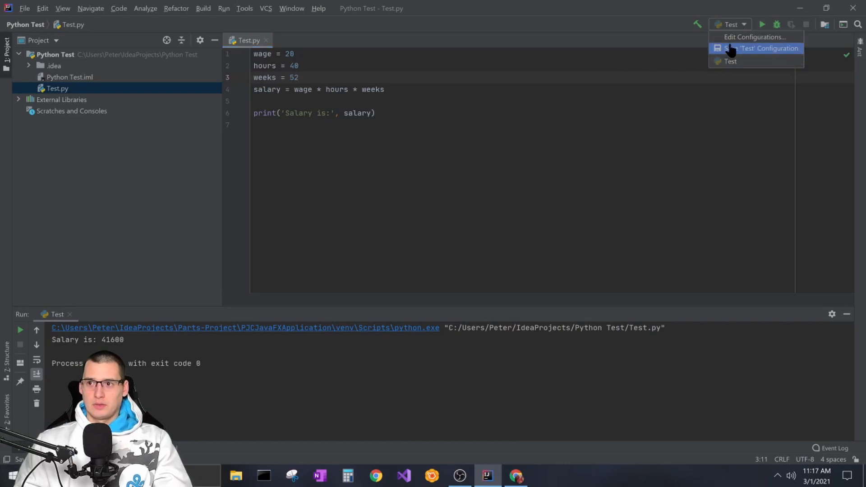
pyautogui.click(752, 37)
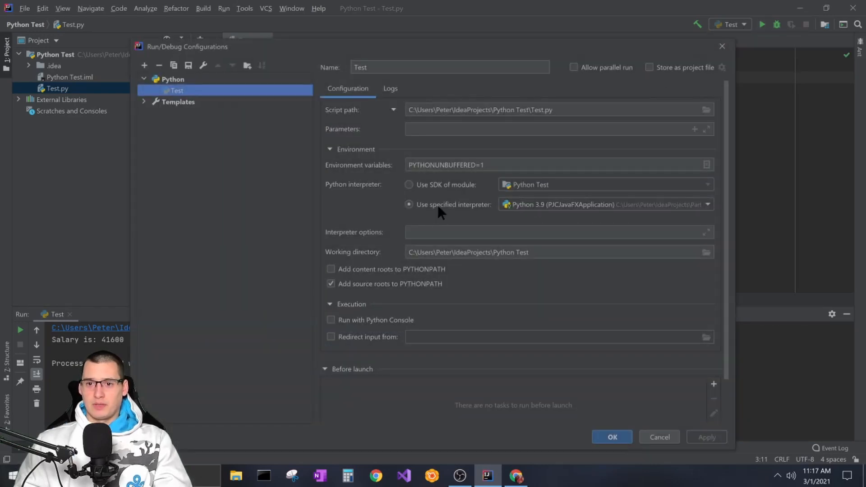
pyautogui.moveTo(372, 198)
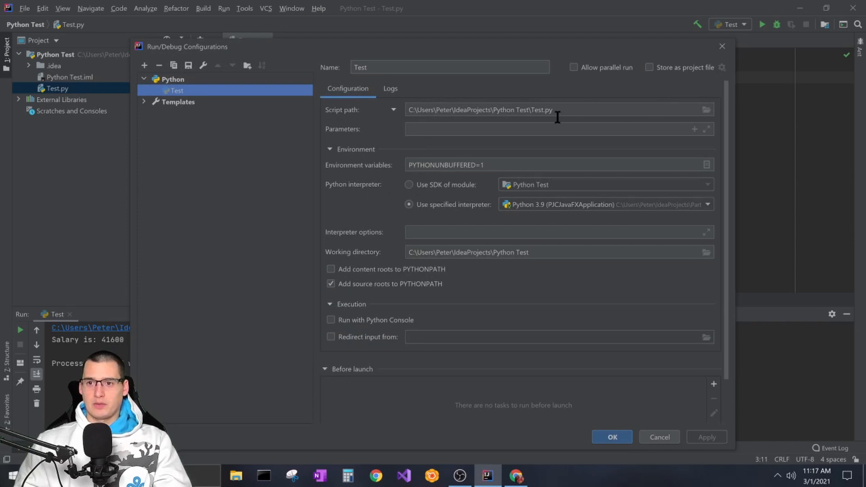
pyautogui.moveTo(709, 119)
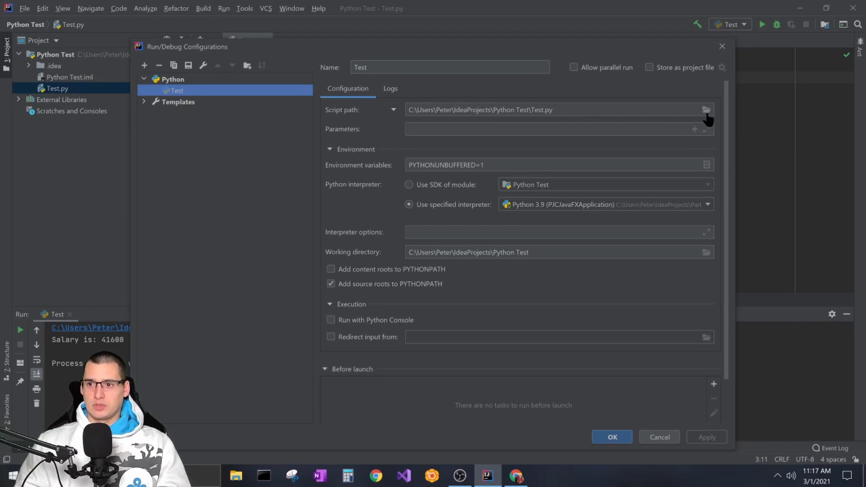
pyautogui.moveTo(710, 118)
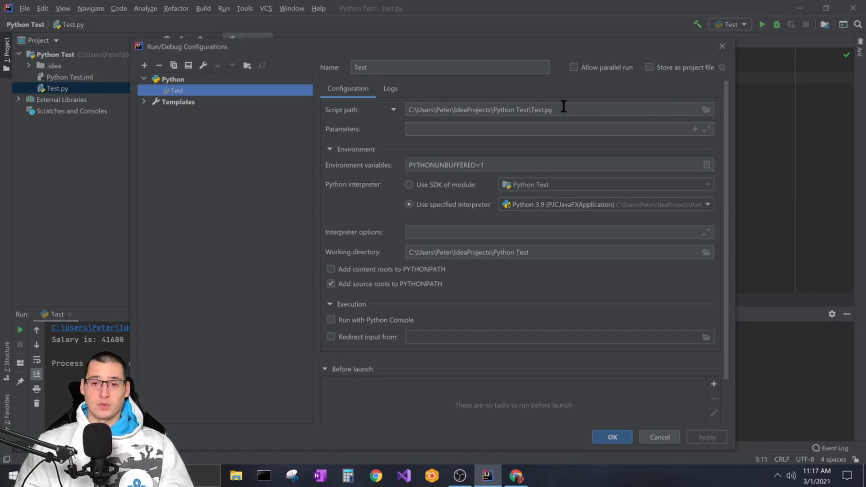
pyautogui.moveTo(350, 260)
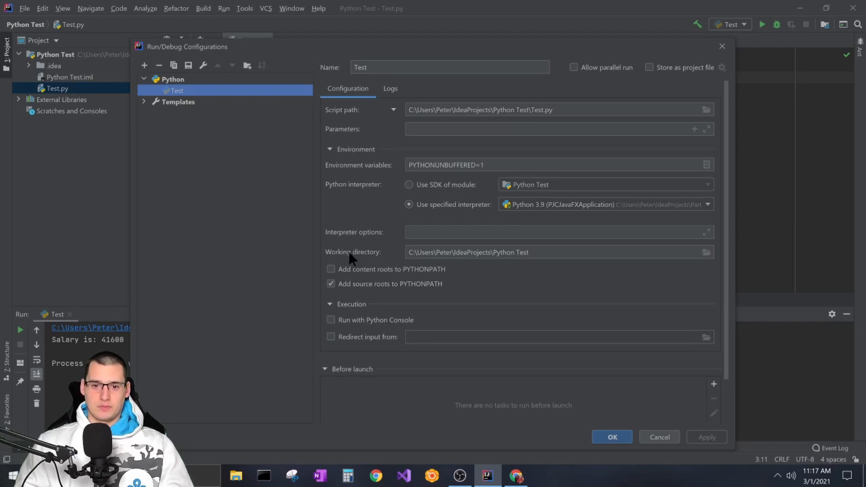
pyautogui.scroll(-3)
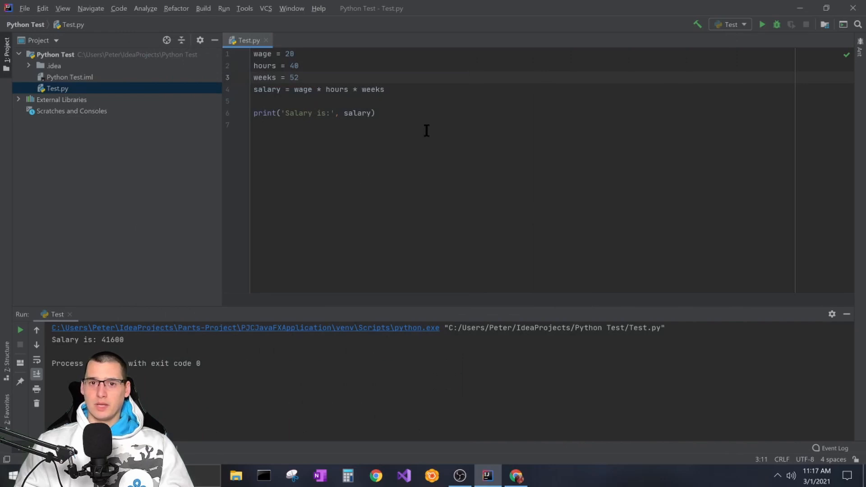
pyautogui.click(307, 131)
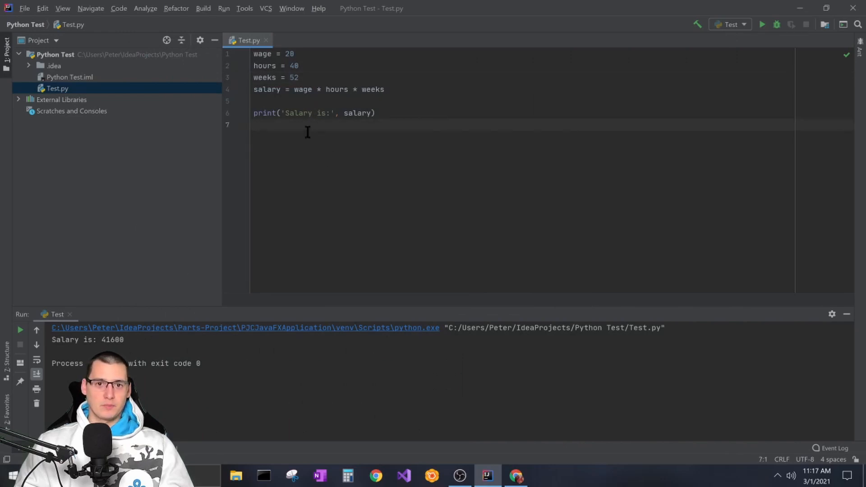
pyautogui.moveTo(368, 188)
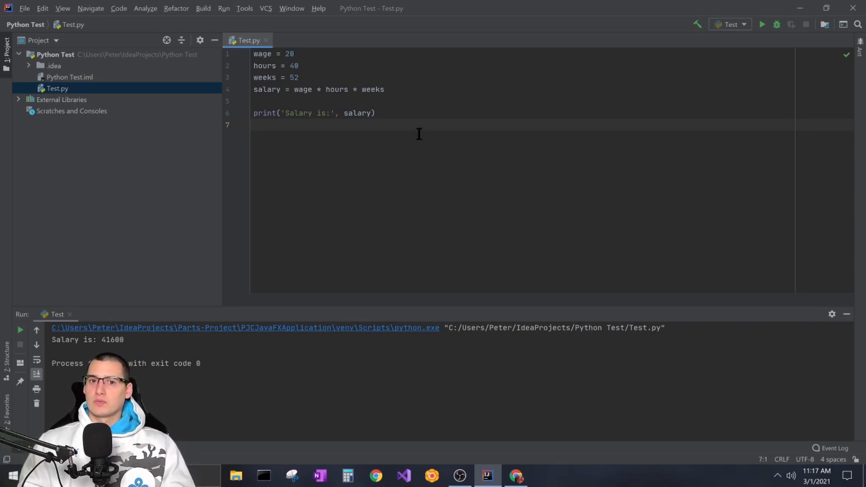
pyautogui.moveTo(388, 169)
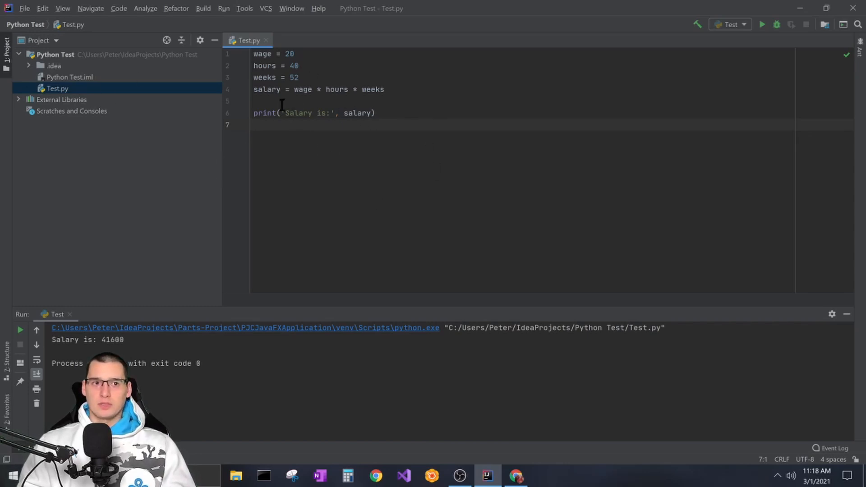
pyautogui.moveTo(308, 182)
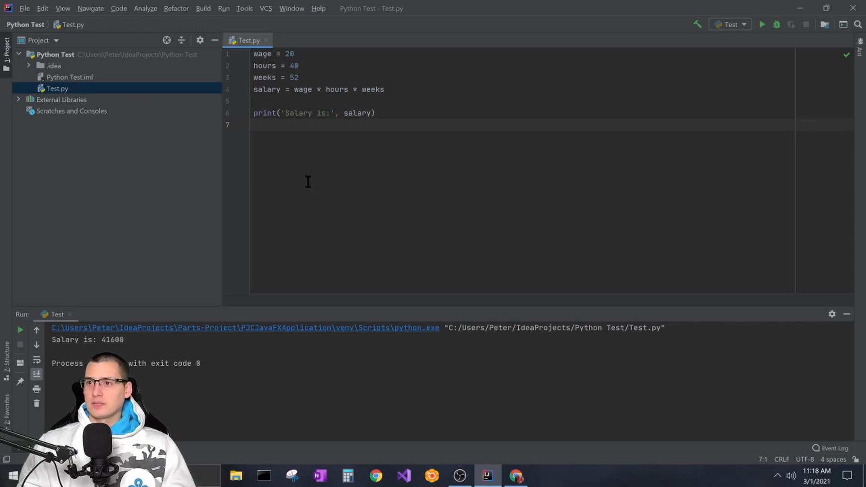